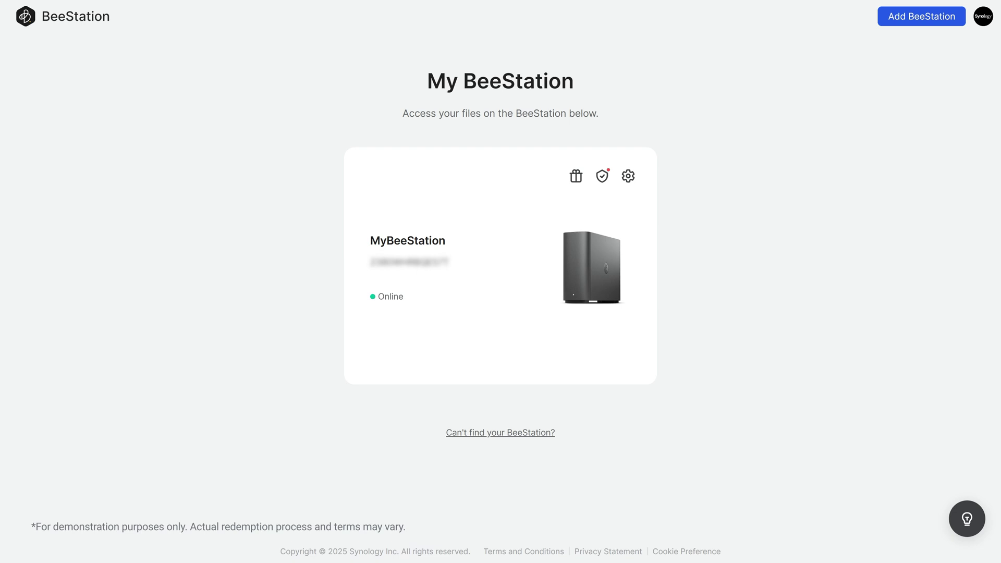
mouse_move(575, 176)
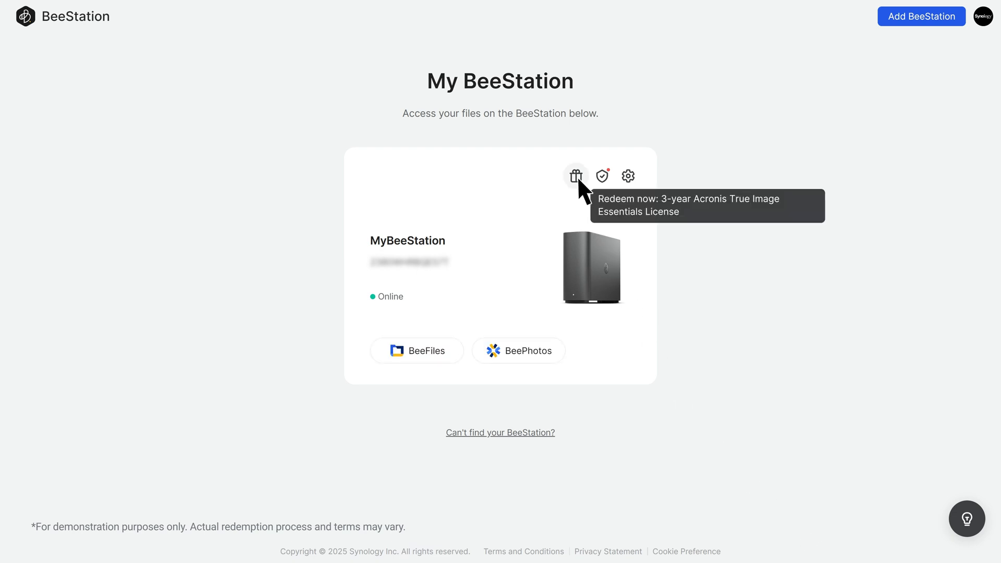
Open the 3-year Acronis True Image Essentials license offer from the MyBeeStation card's gift icon
click(576, 176)
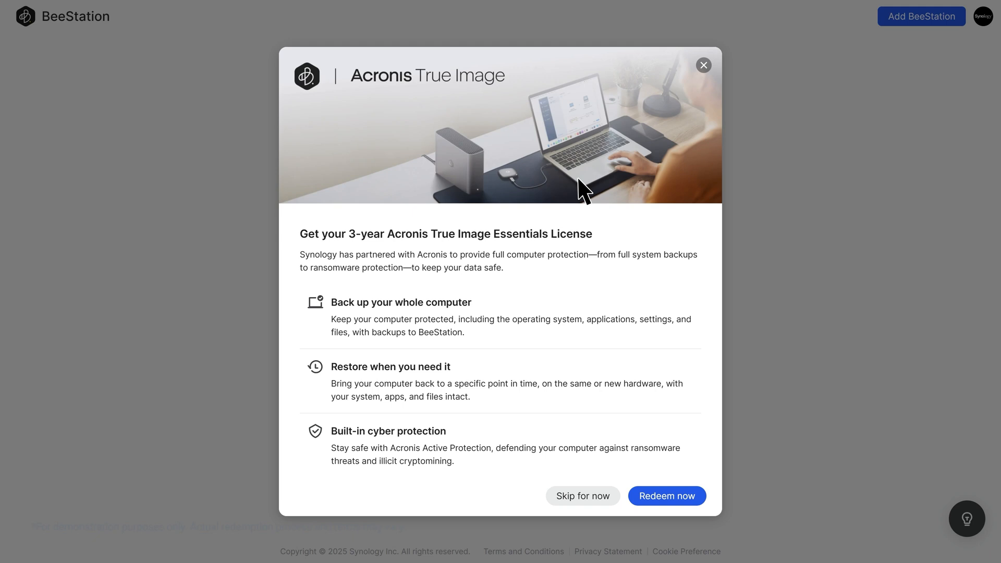
mouse_move(675, 510)
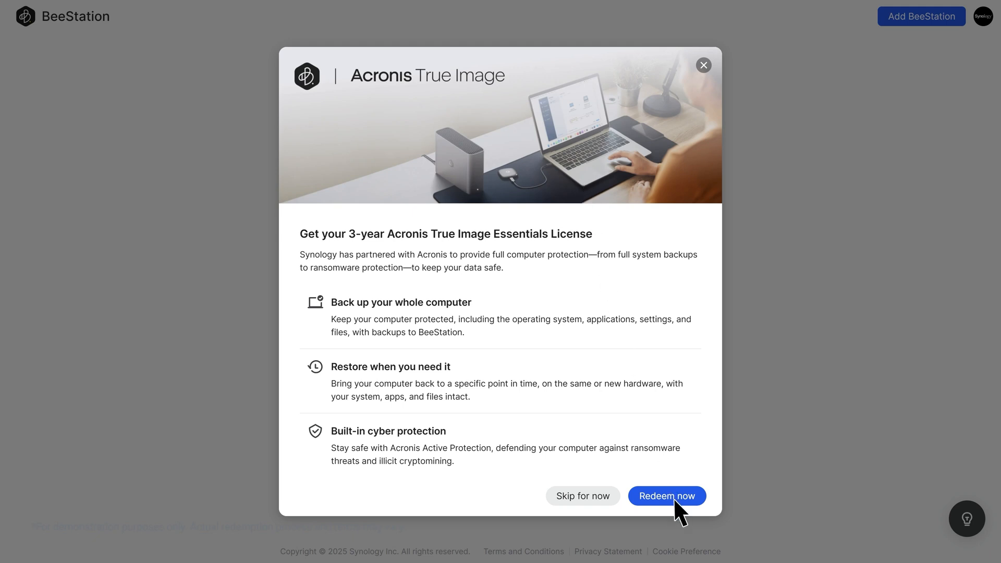
Redeem the 3-year Acronis True Image Essentials license, confirming BeeStation details and agreeing to the terms
click(667, 496)
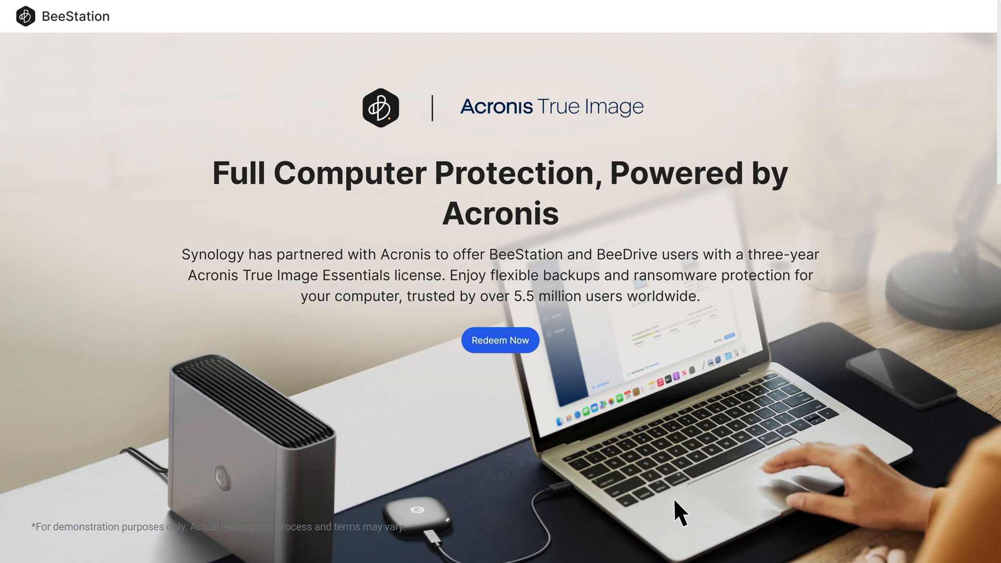
click(500, 339)
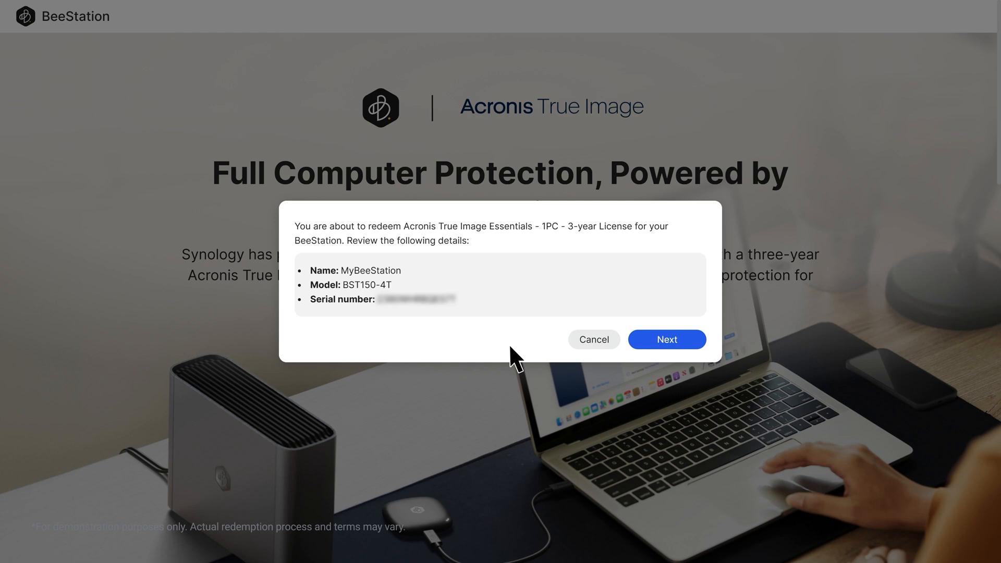
click(666, 339)
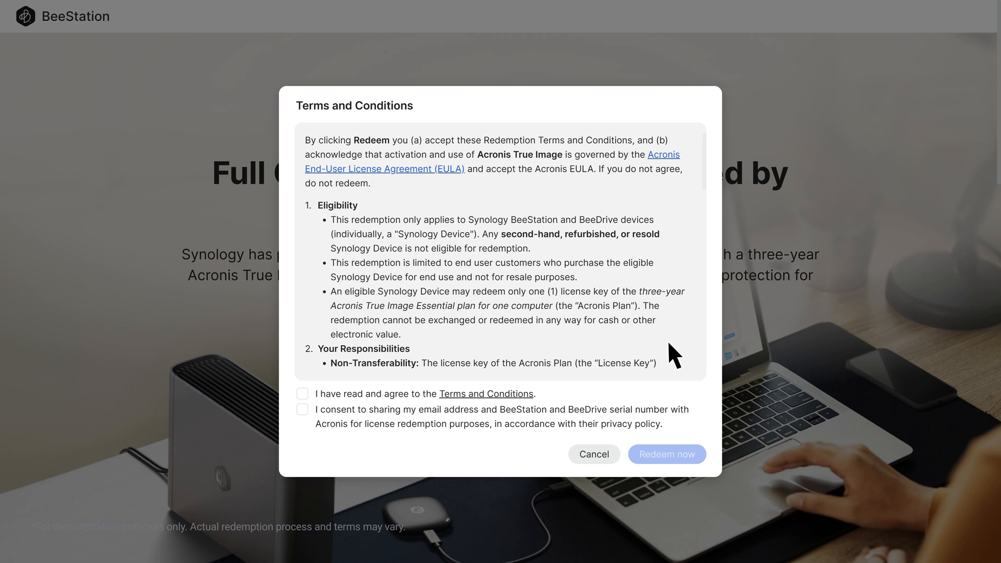
mouse_move(401, 395)
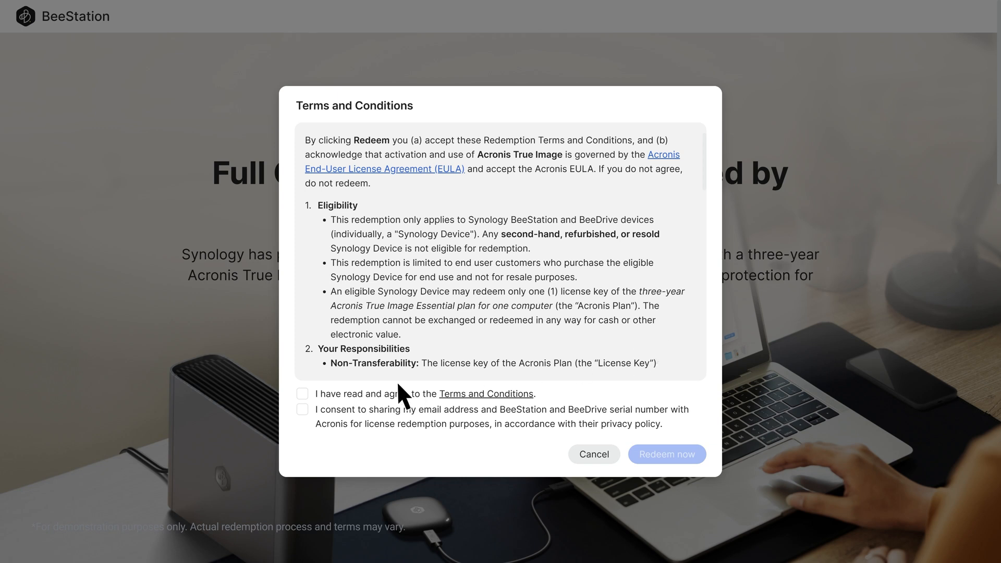
click(666, 454)
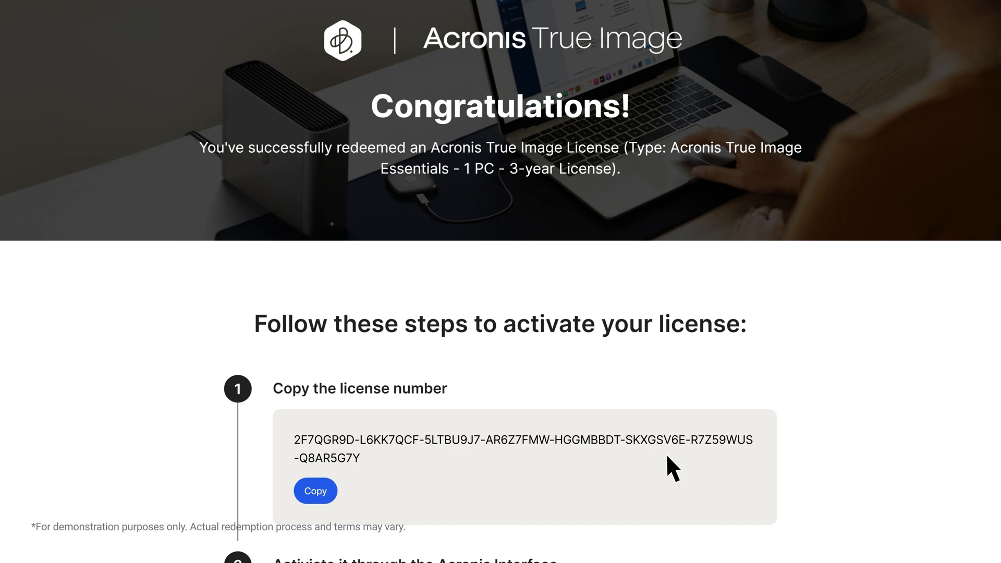
click(314, 491)
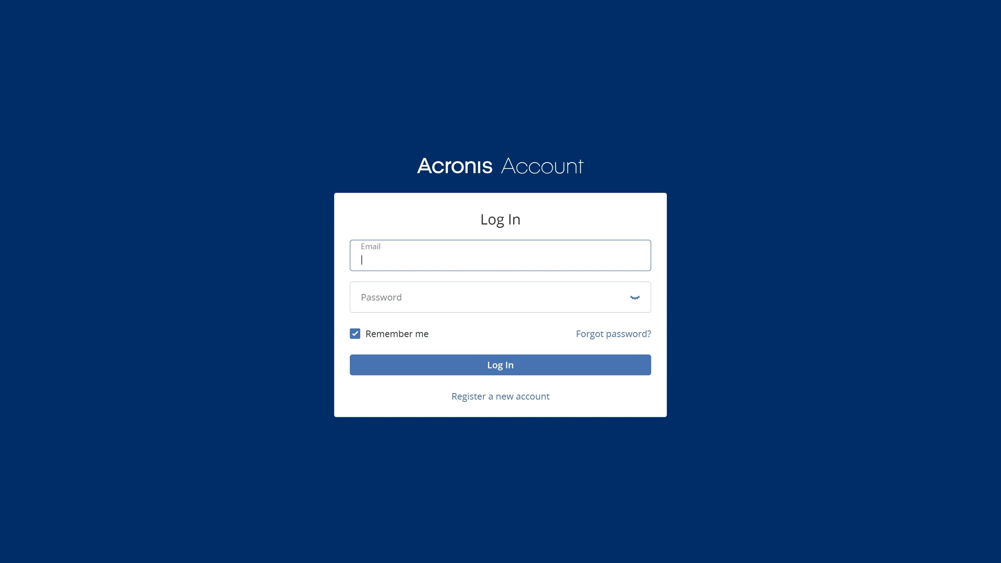
mouse_move(520, 271)
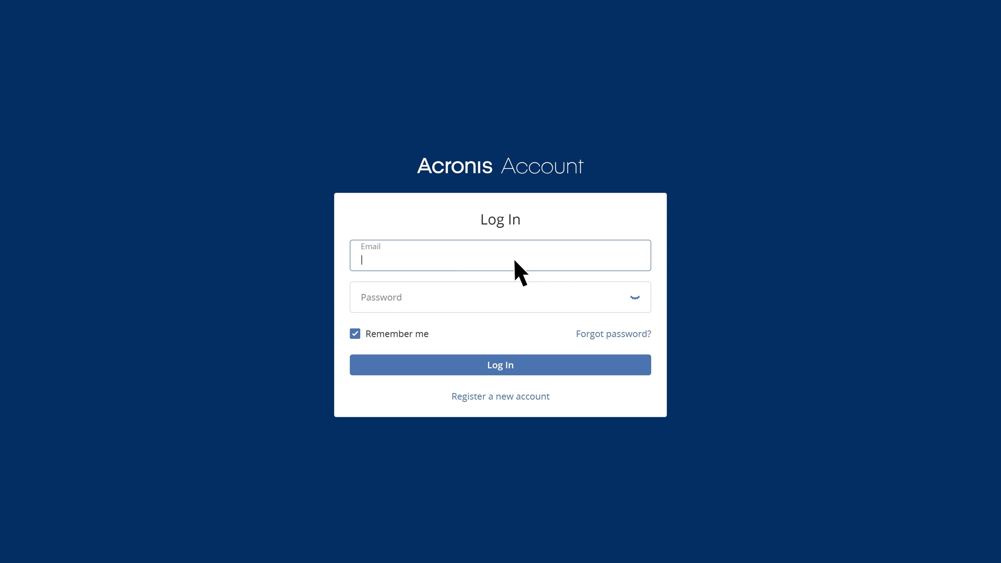
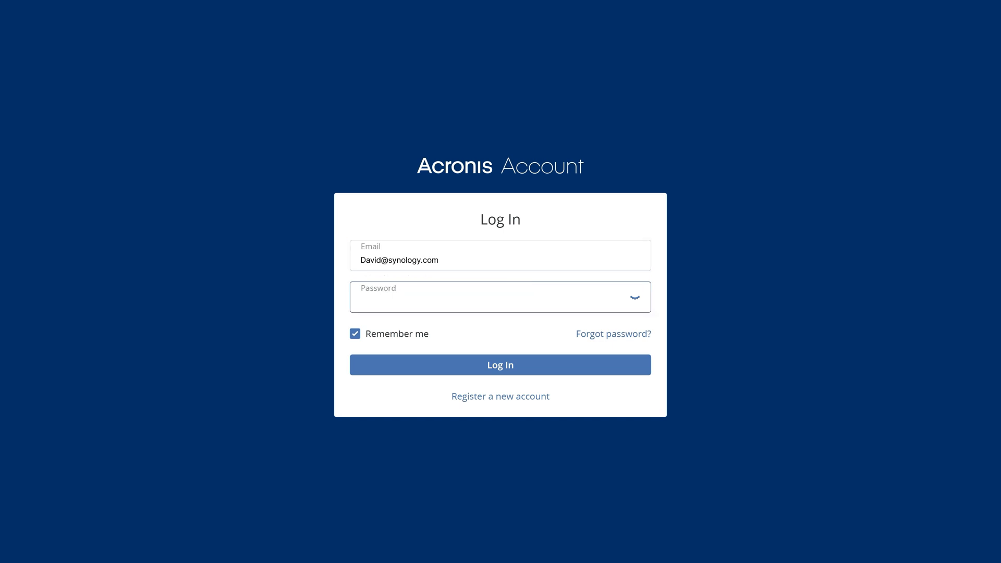
text(password)
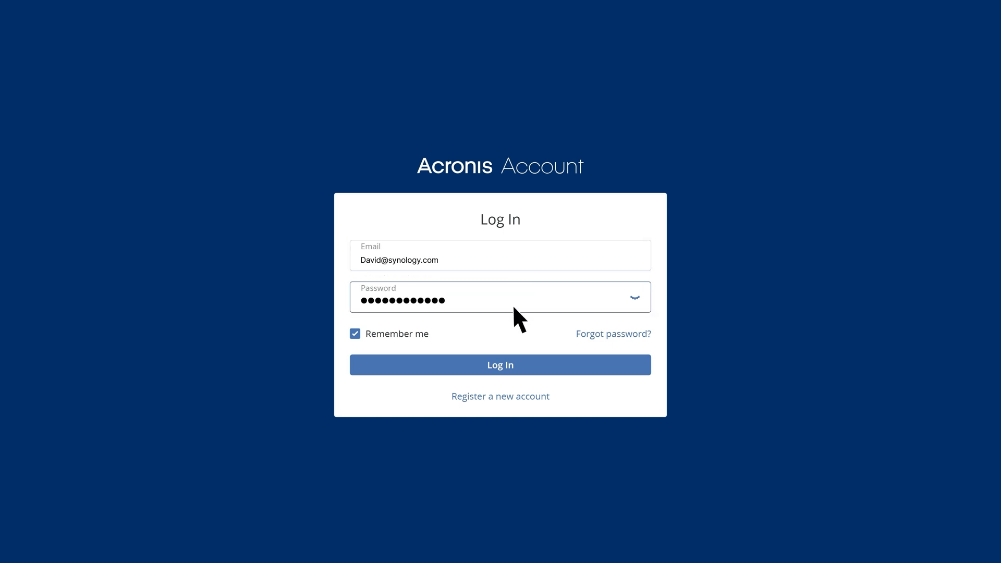
click(500, 365)
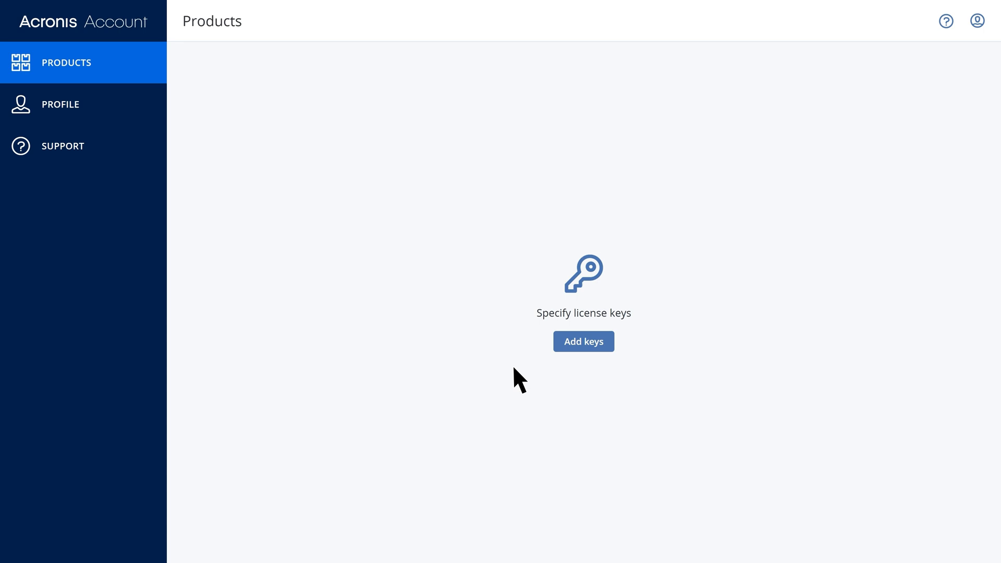
click(583, 342)
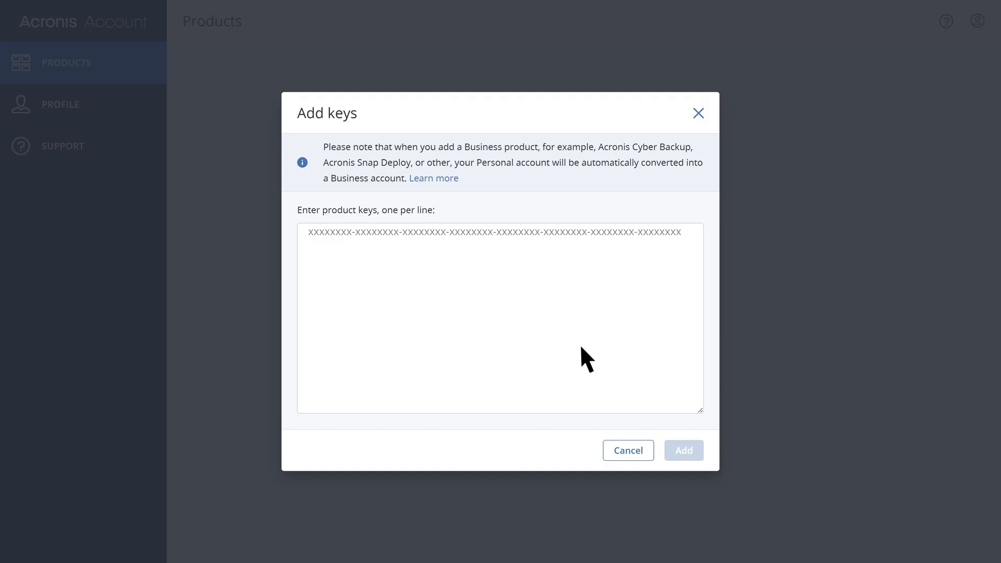
click(683, 450)
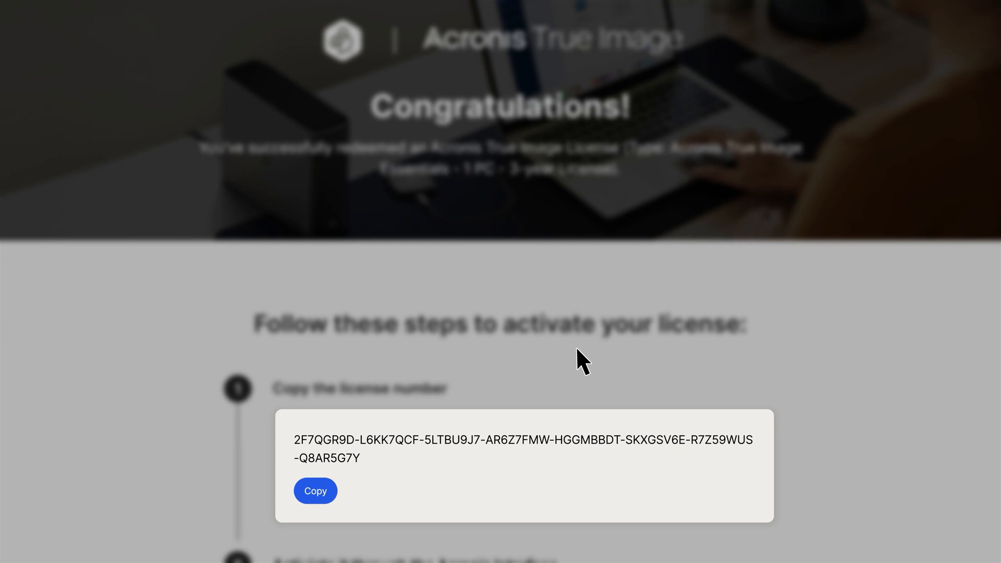
click(314, 491)
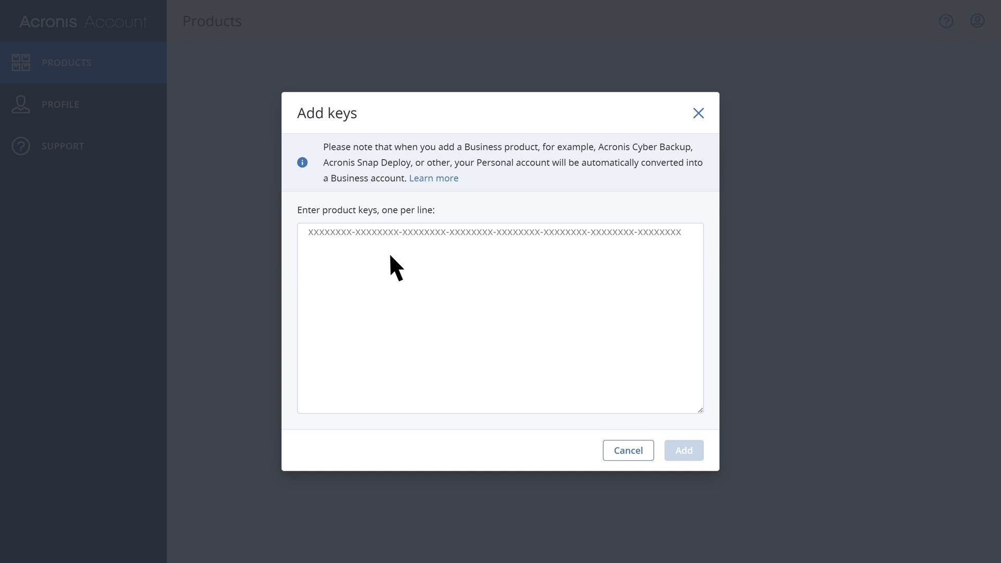
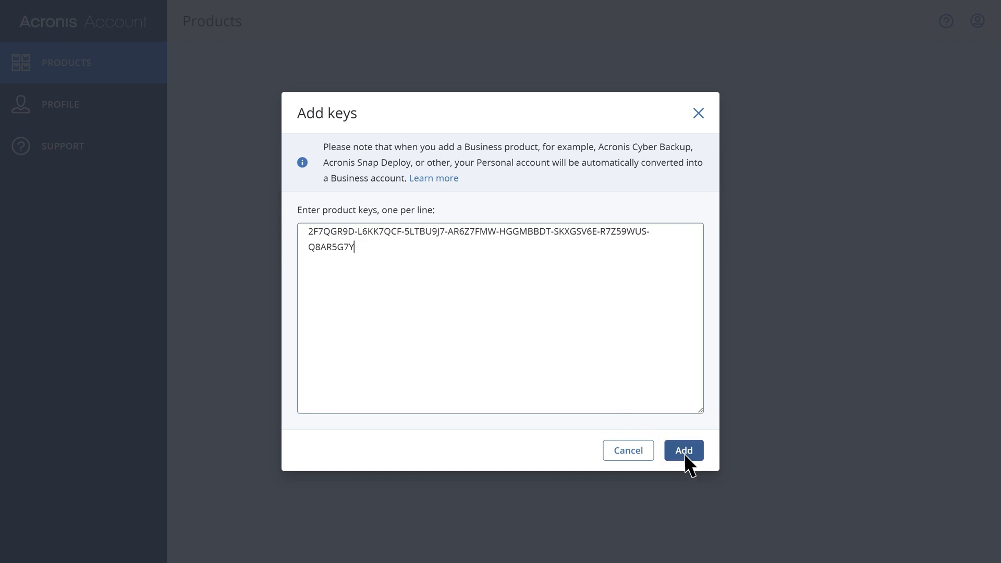
click(683, 450)
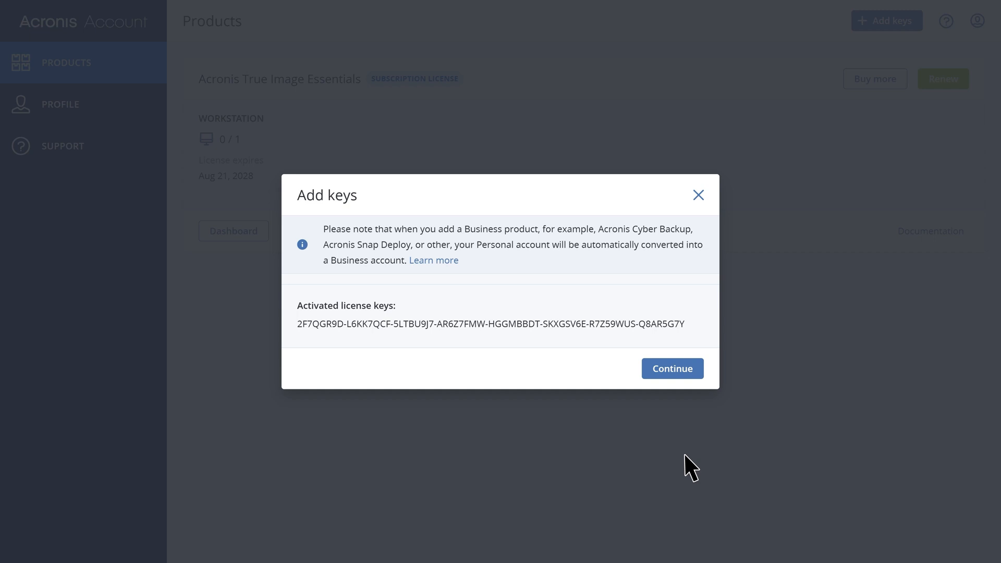
mouse_move(691, 453)
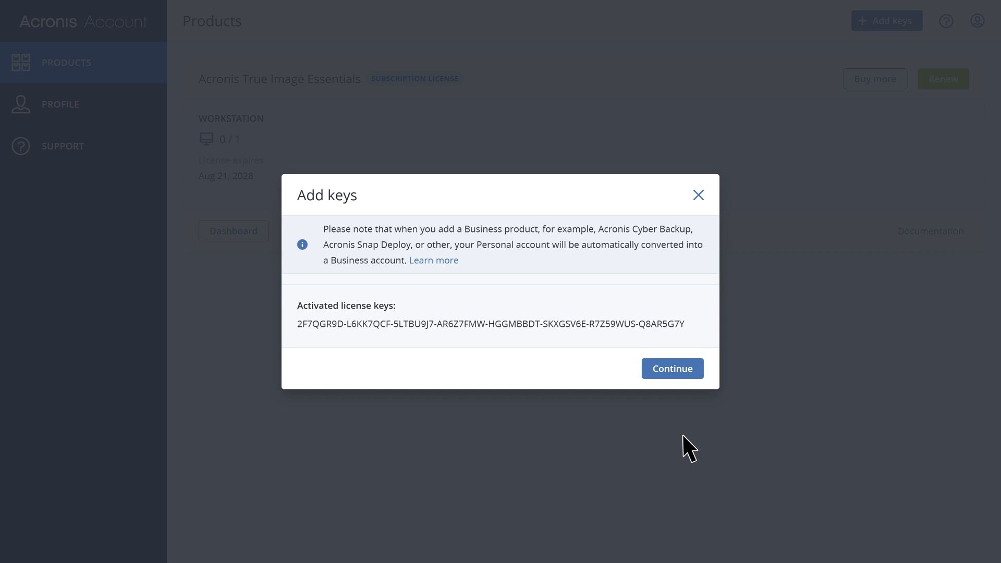
Dismiss the activation notice and download the Windows Acronis True Image installer from Downloads
click(672, 369)
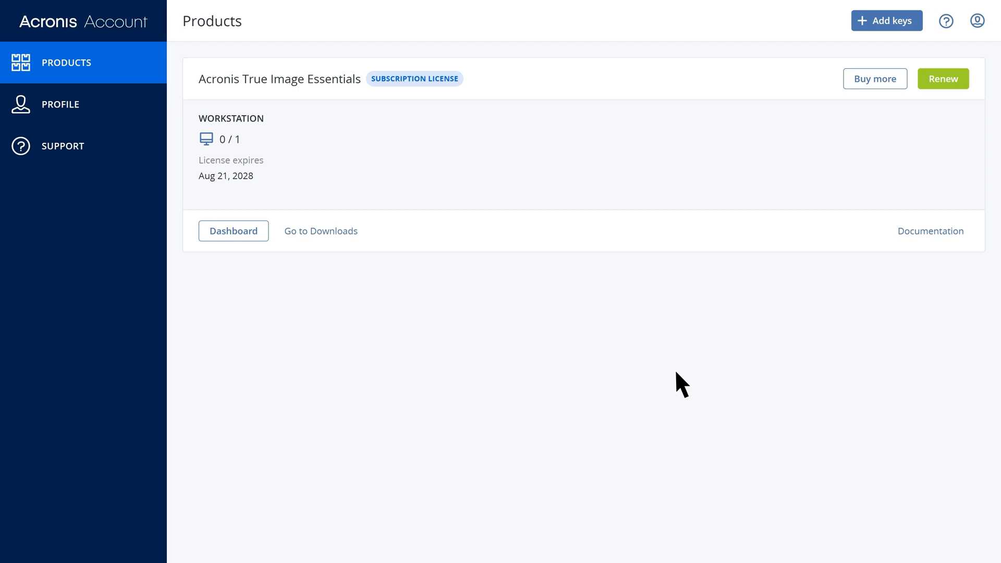
click(321, 231)
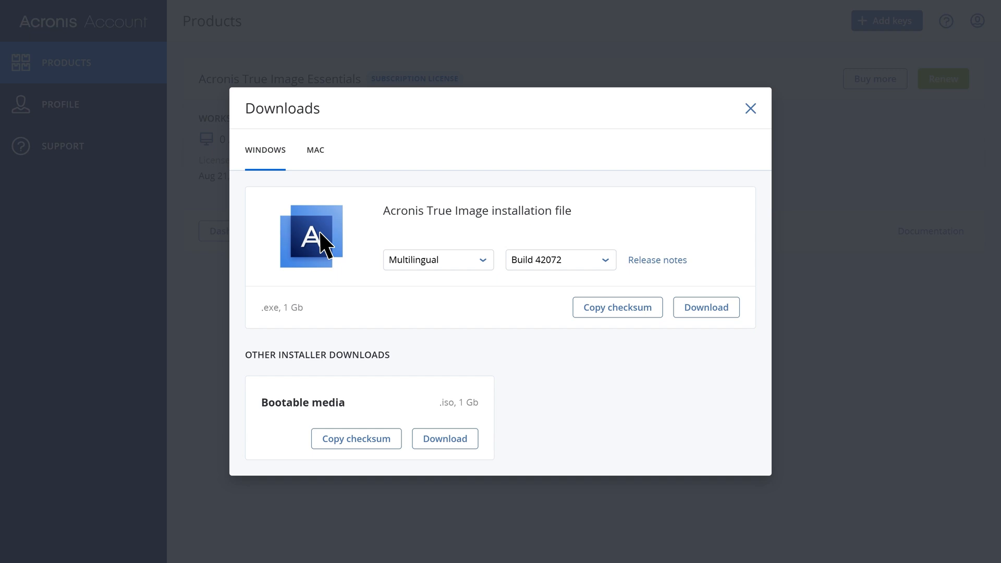
click(706, 307)
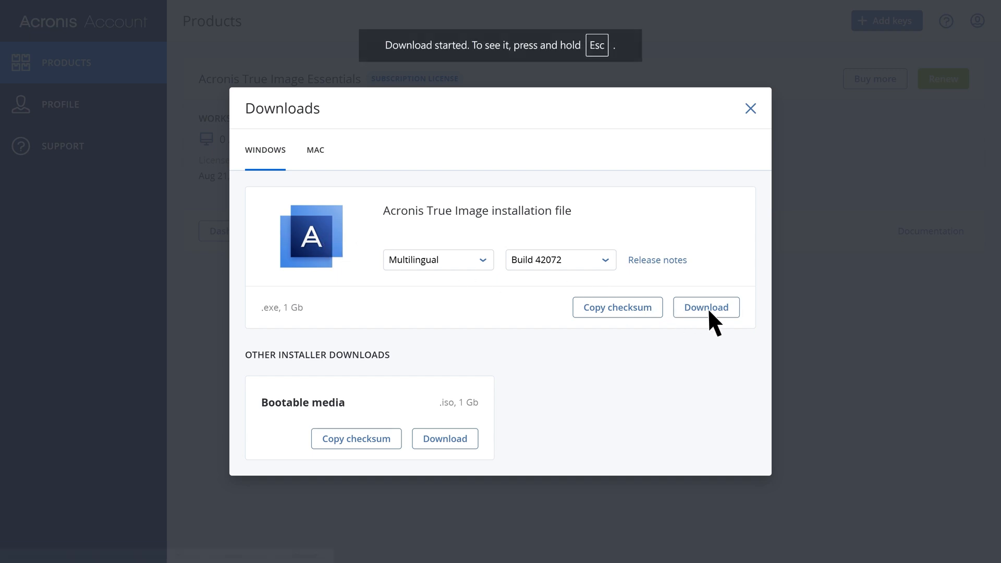
click(705, 307)
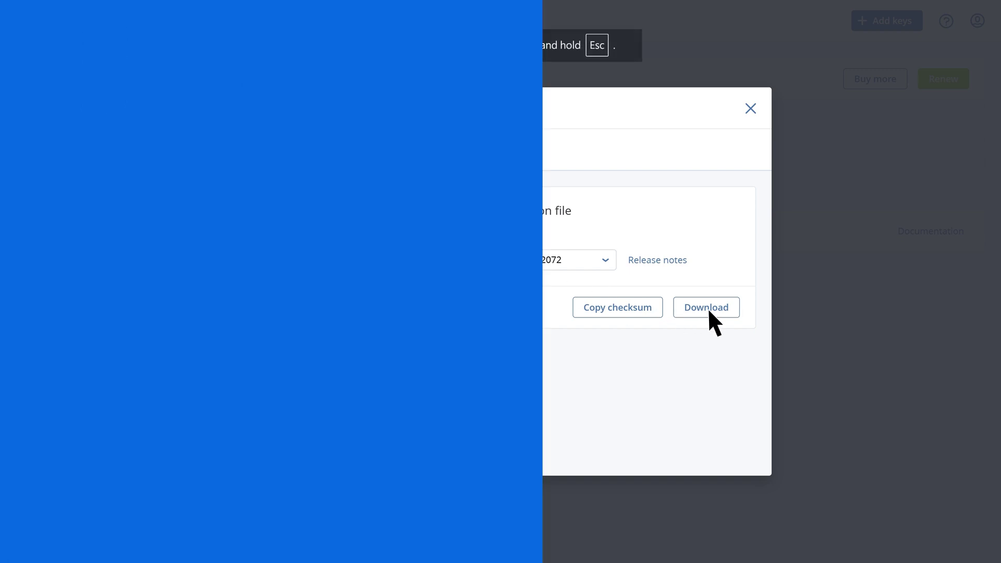
Go to BeeStation System Settings > Advanced Settings > Local Access, where Local Account and SMB are off
click(750, 109)
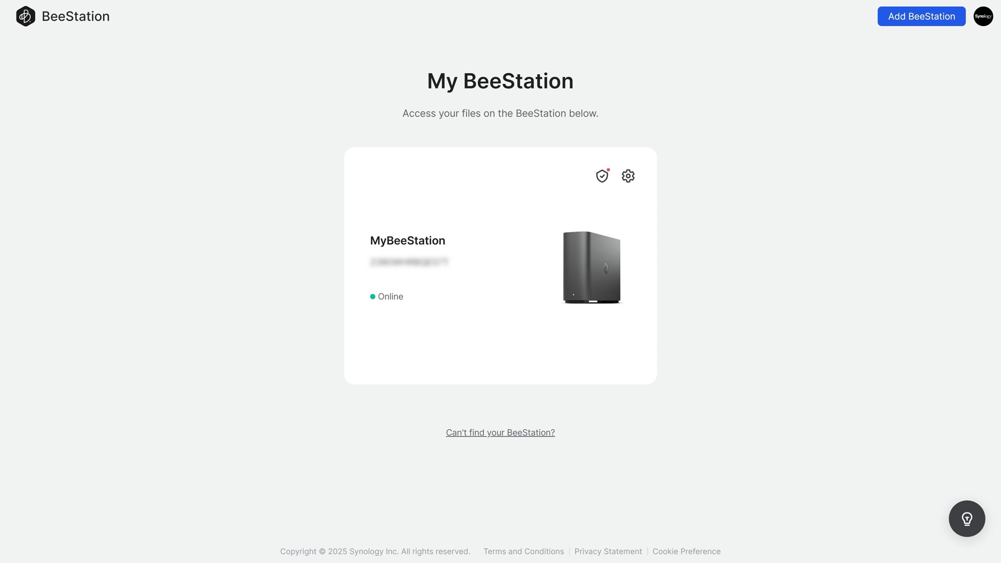
click(627, 176)
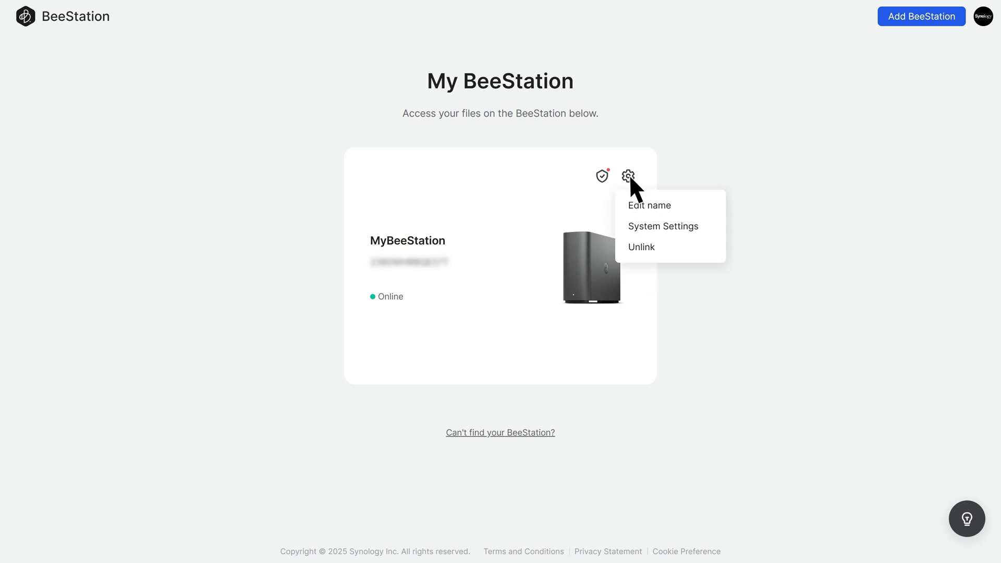
click(663, 226)
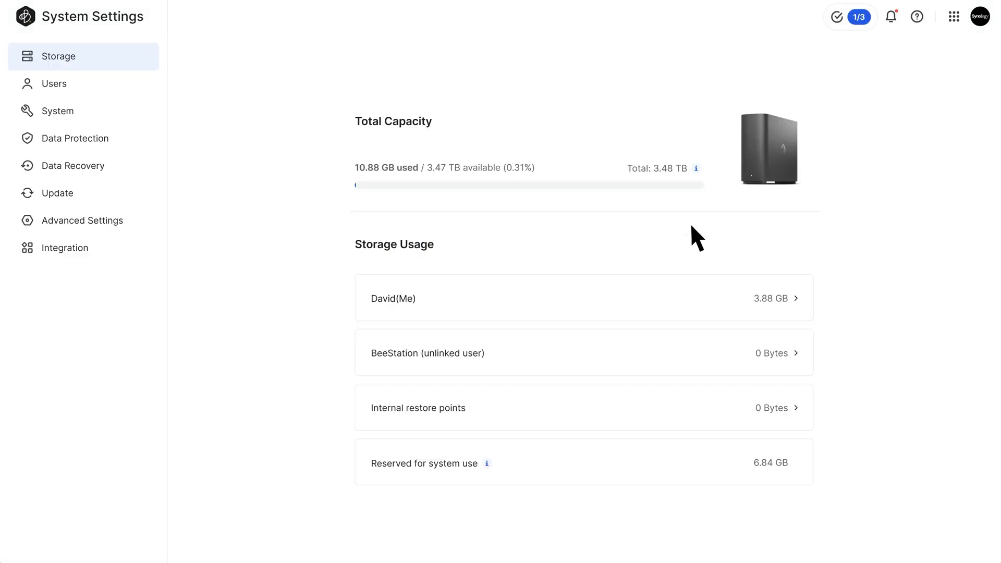
click(82, 220)
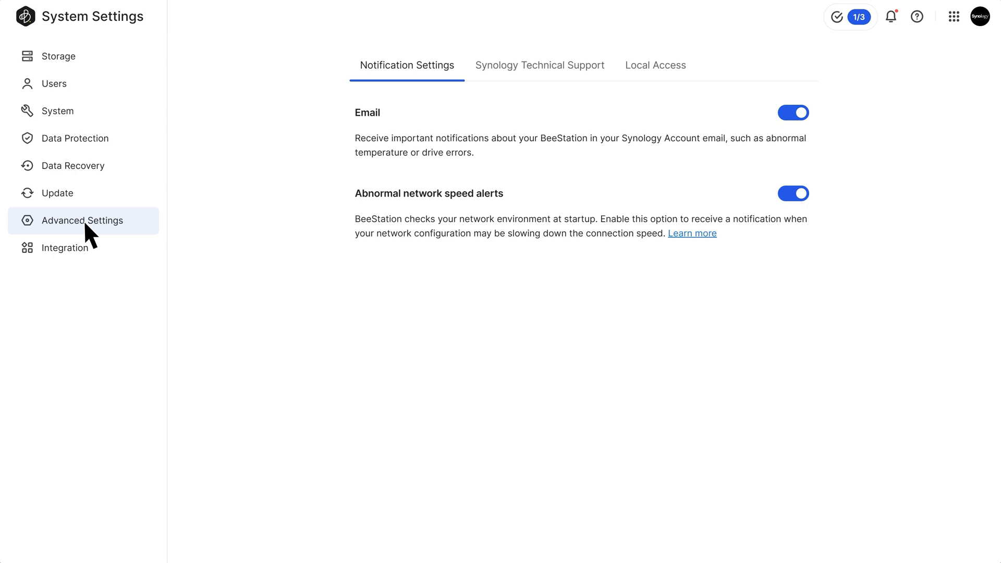
click(654, 65)
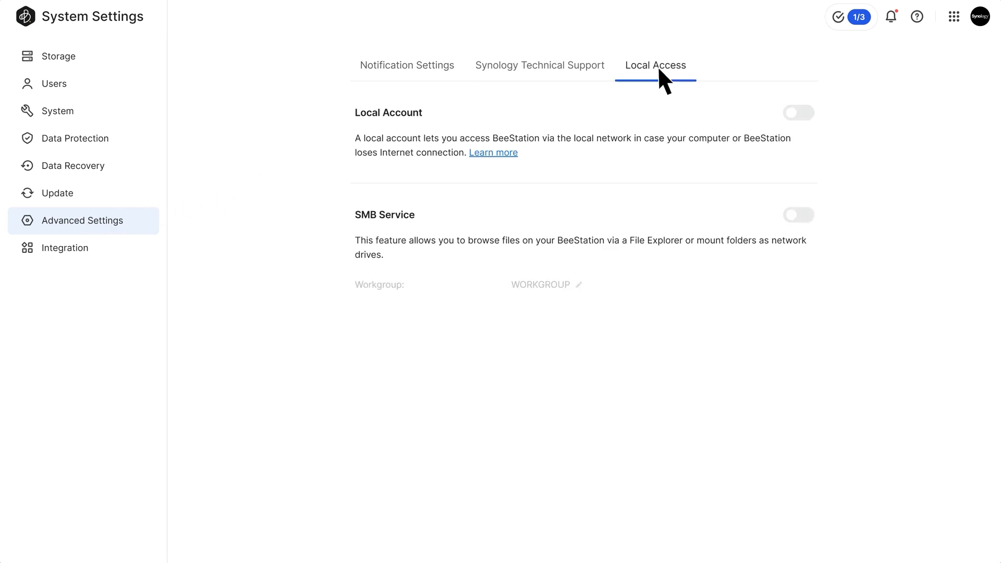
Enable and save a local account, then turn on SMB Service past the photo upload warning
click(797, 113)
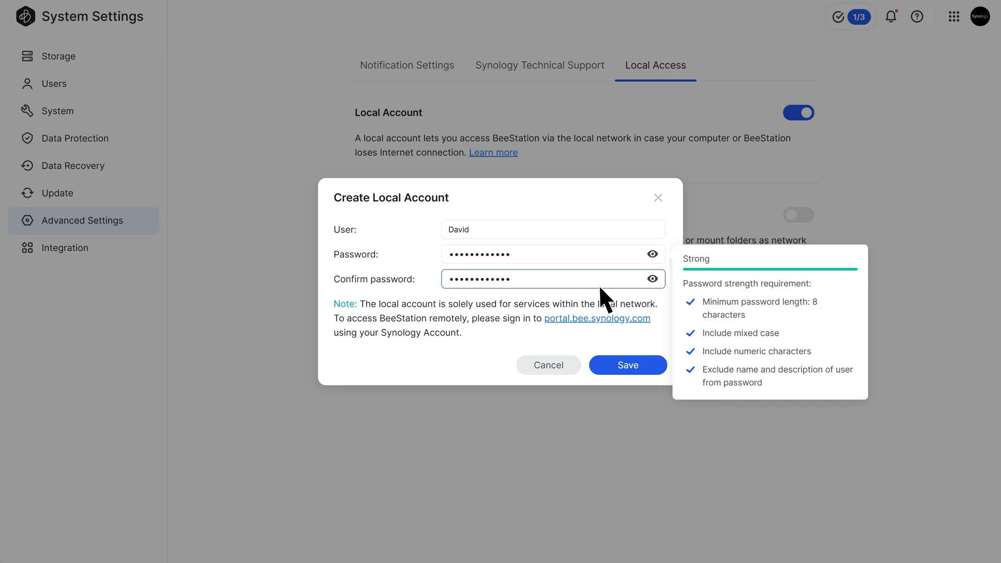
click(626, 365)
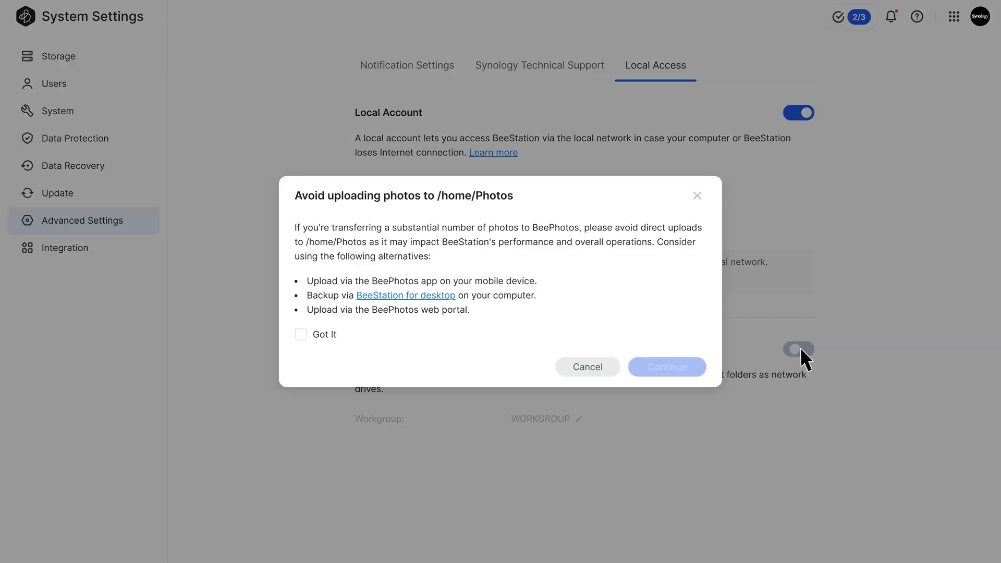
click(301, 333)
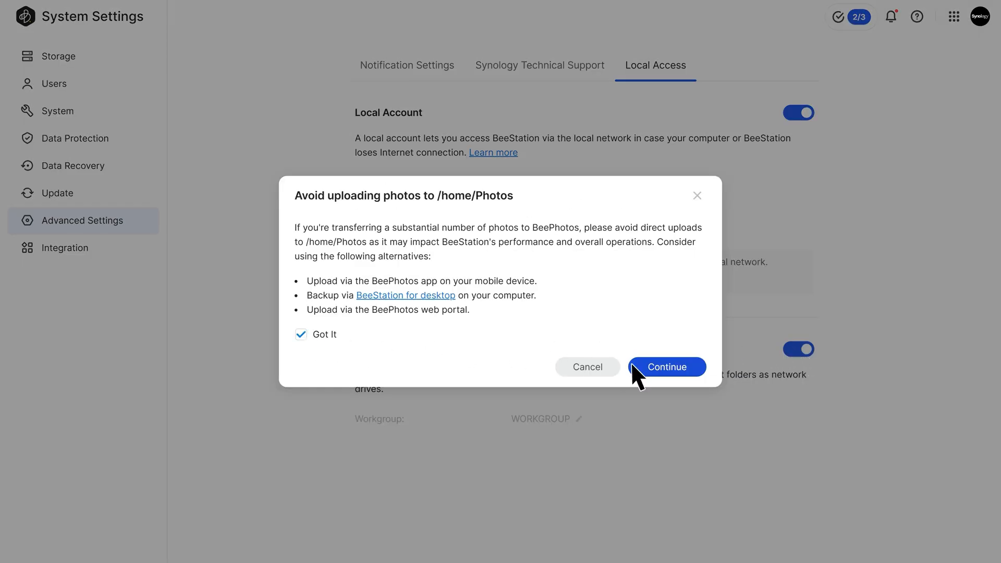
click(667, 367)
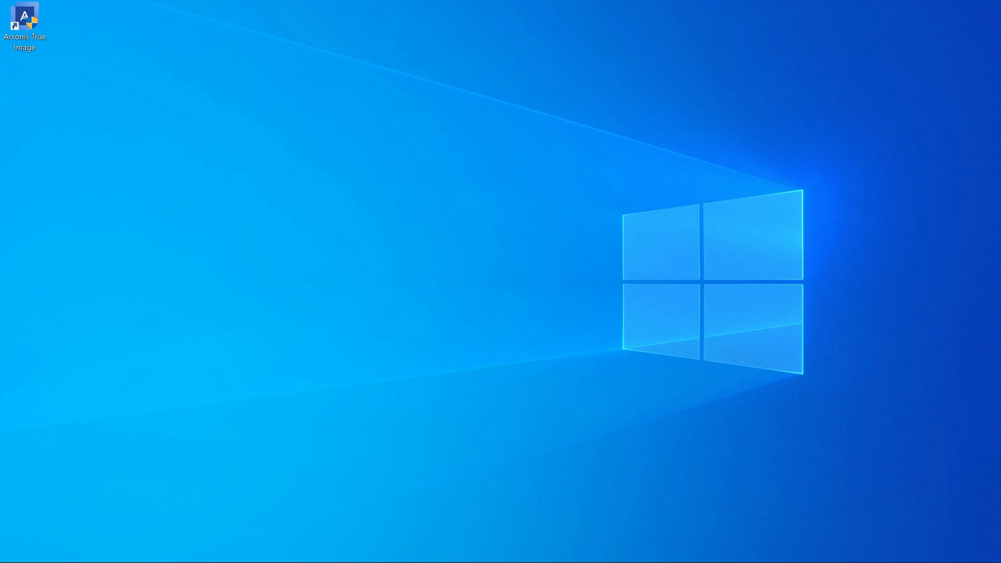
Launch Acronis True Image from its desktop shortcut, bringing up the License Agreement
double_click(25, 25)
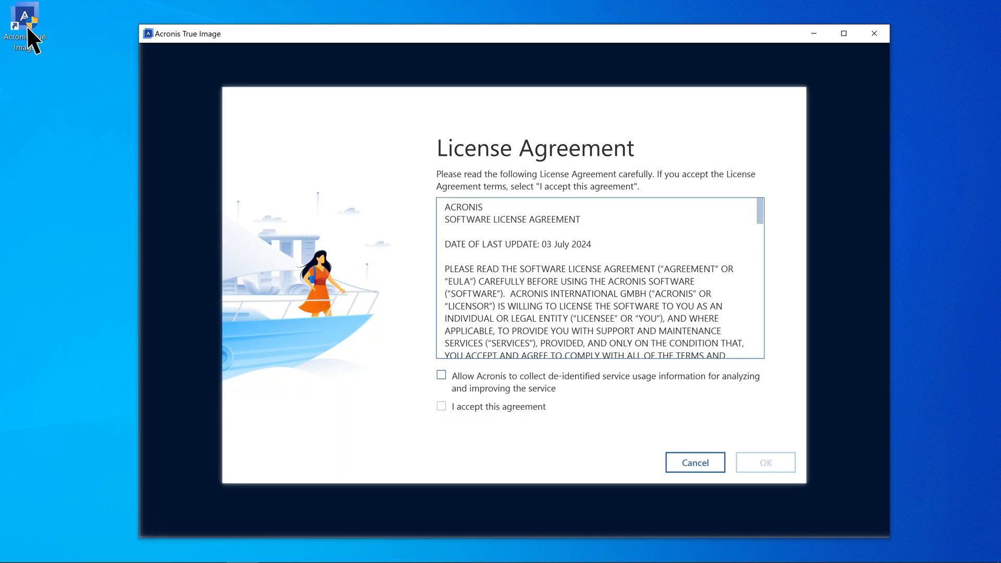
Accept the Acronis True Image license agreement, allowing de-identified usage information sharing
click(441, 375)
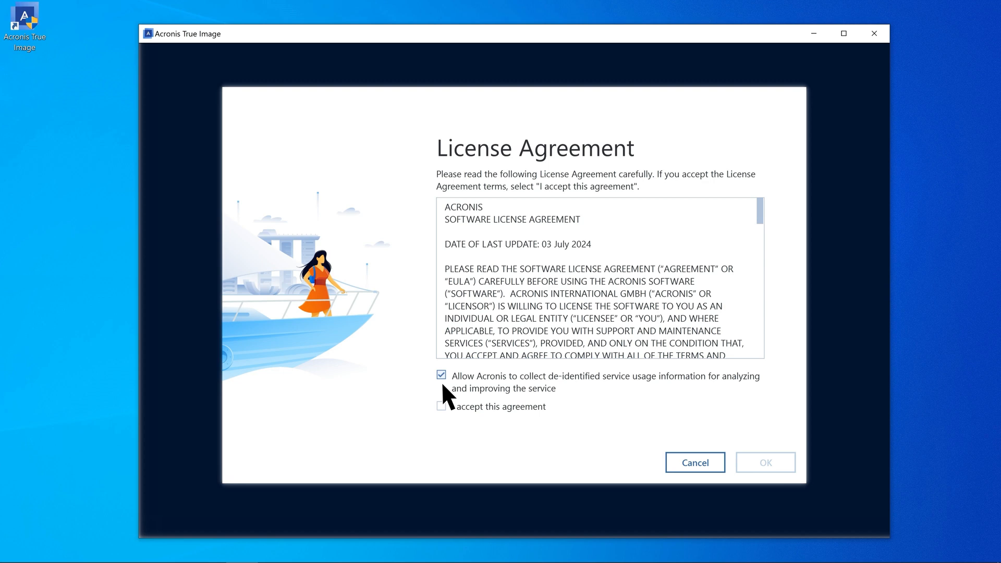
click(441, 406)
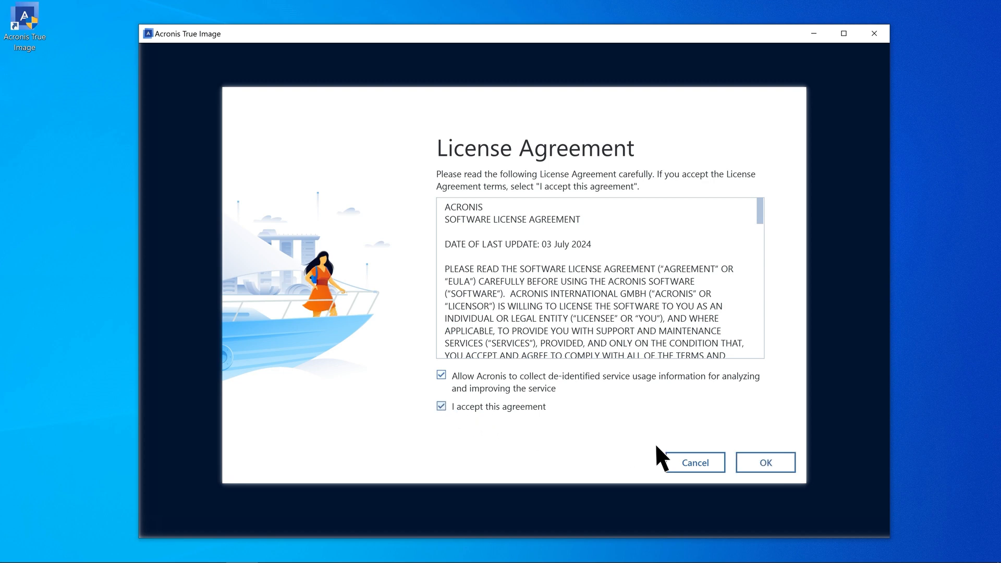
click(764, 462)
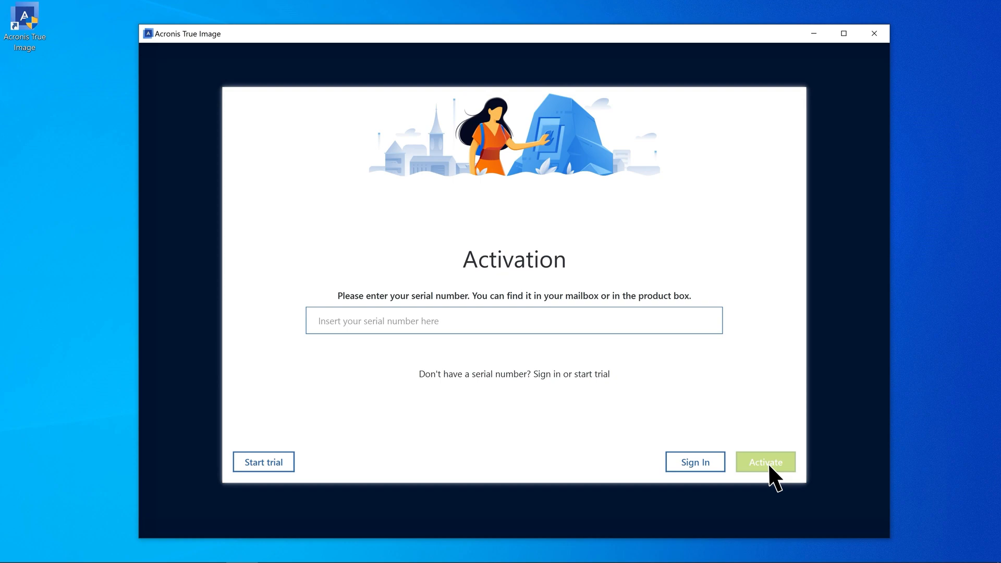
mouse_move(695, 461)
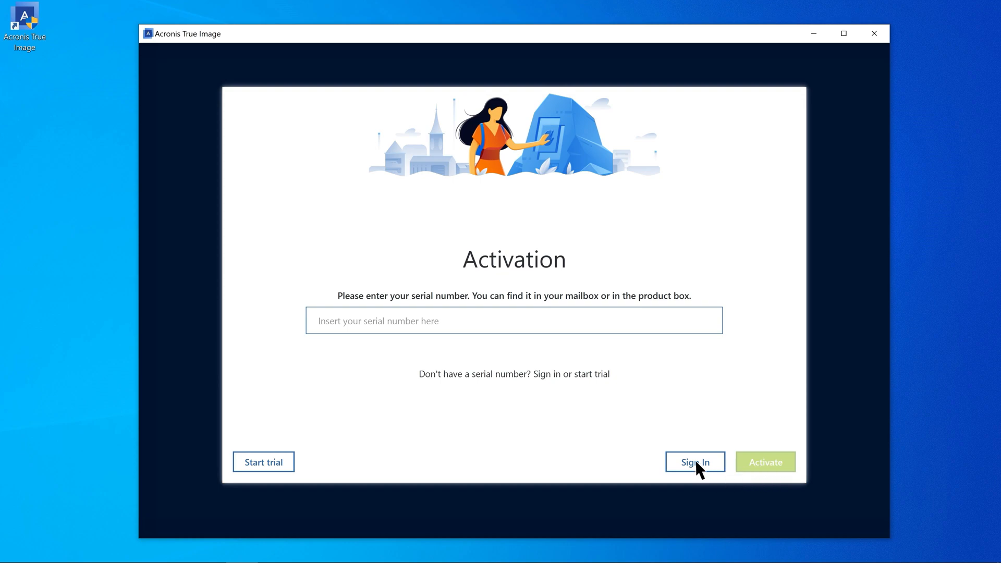
Sign in to the Acronis account and step through the introductory tour
click(695, 462)
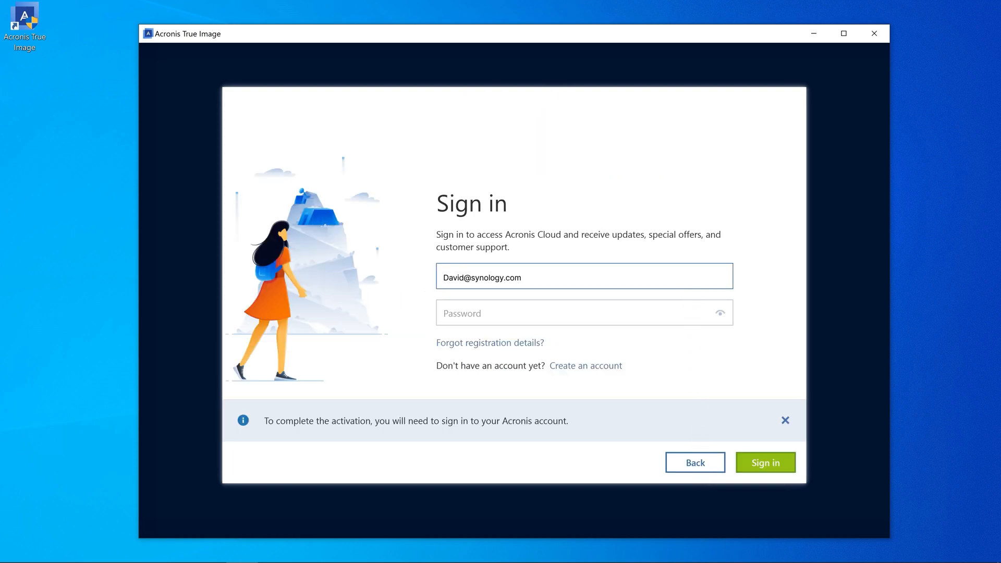
click(765, 463)
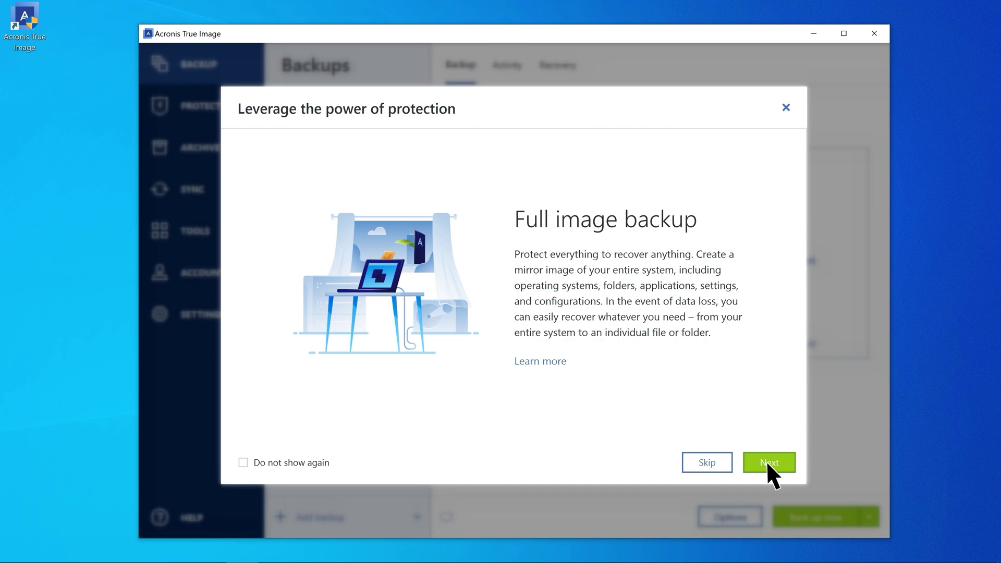
click(768, 462)
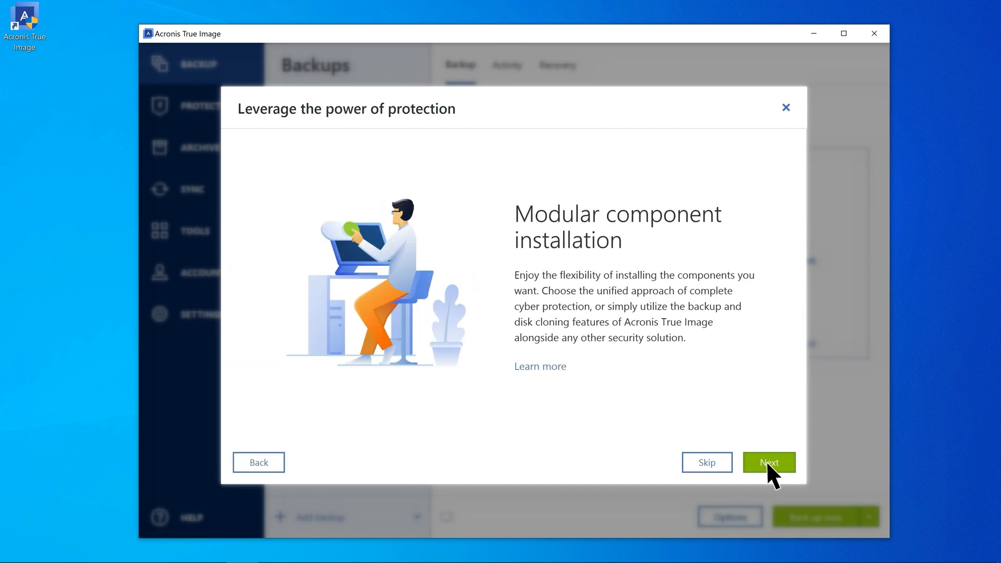
click(768, 463)
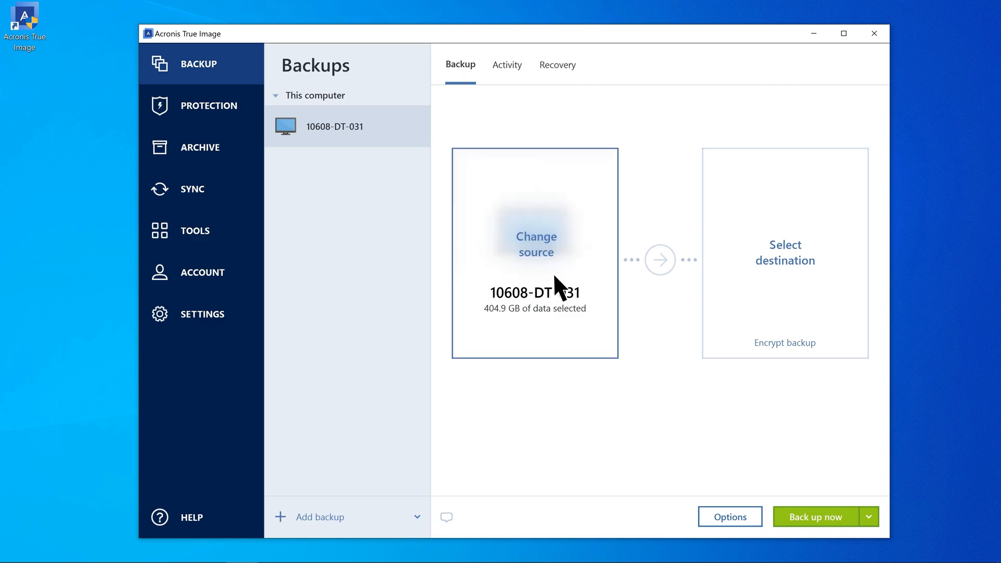
Set Entire PC as the backup source and open the backup destination chooser
click(535, 244)
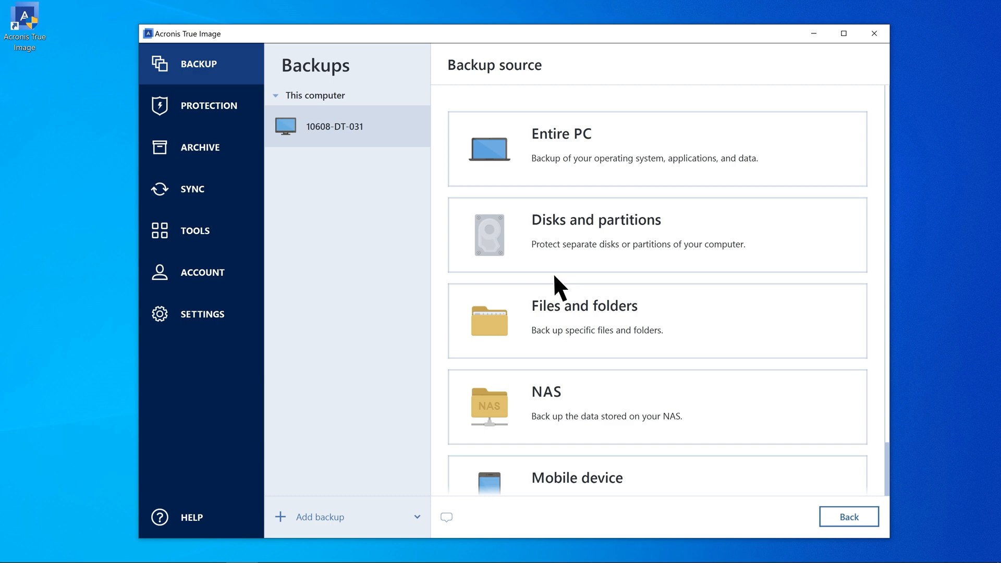
mouse_move(585, 171)
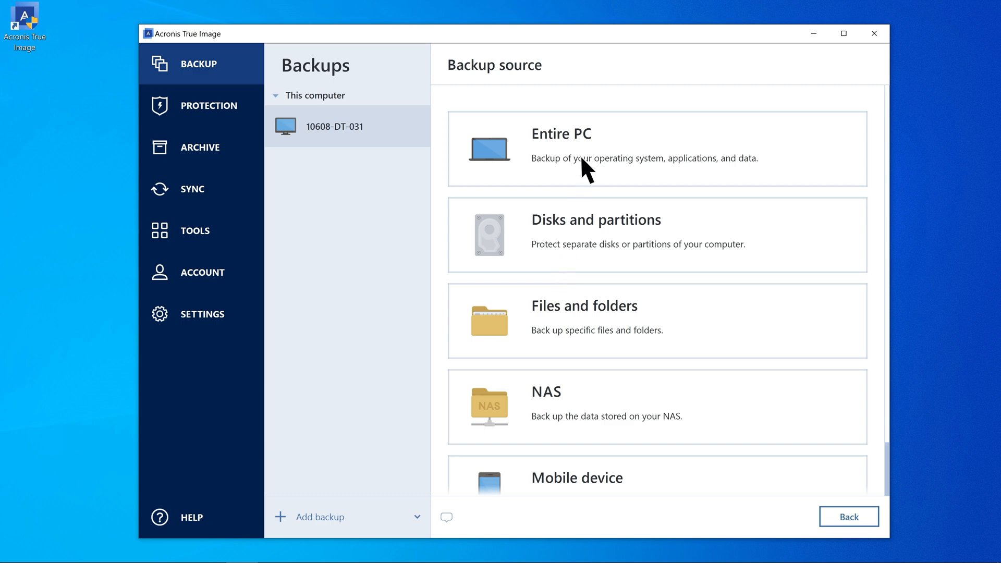
click(561, 149)
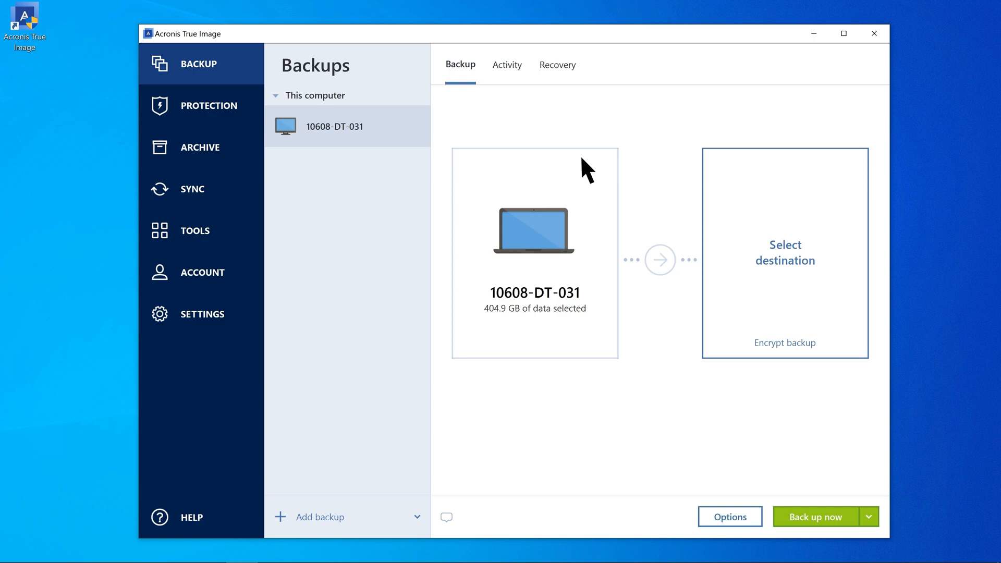
mouse_move(736, 256)
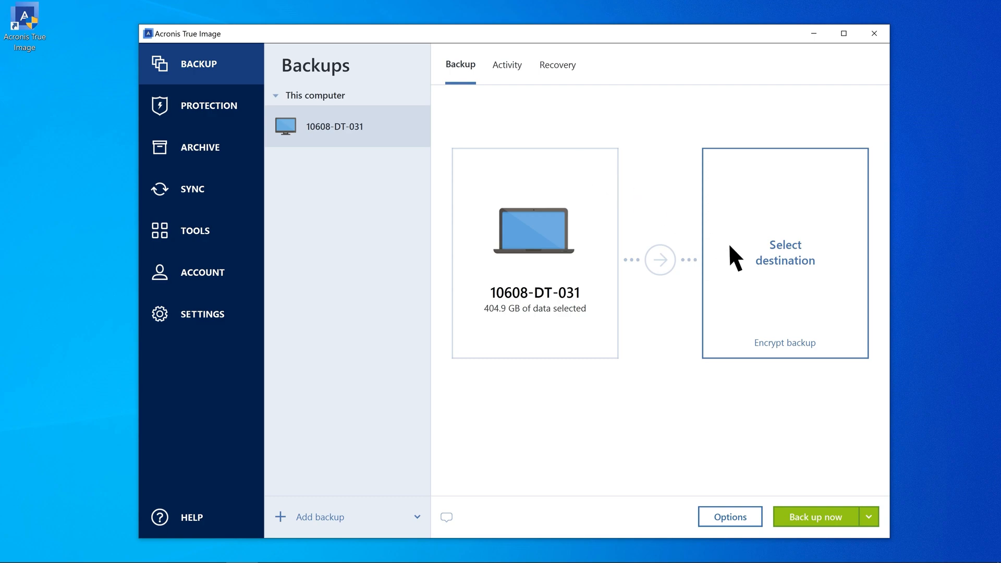
click(785, 261)
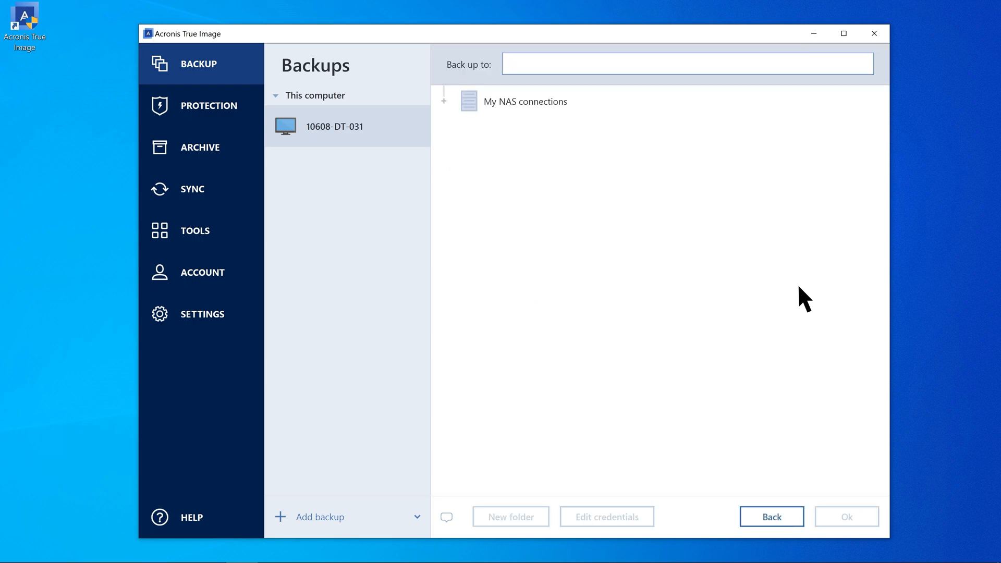
click(444, 101)
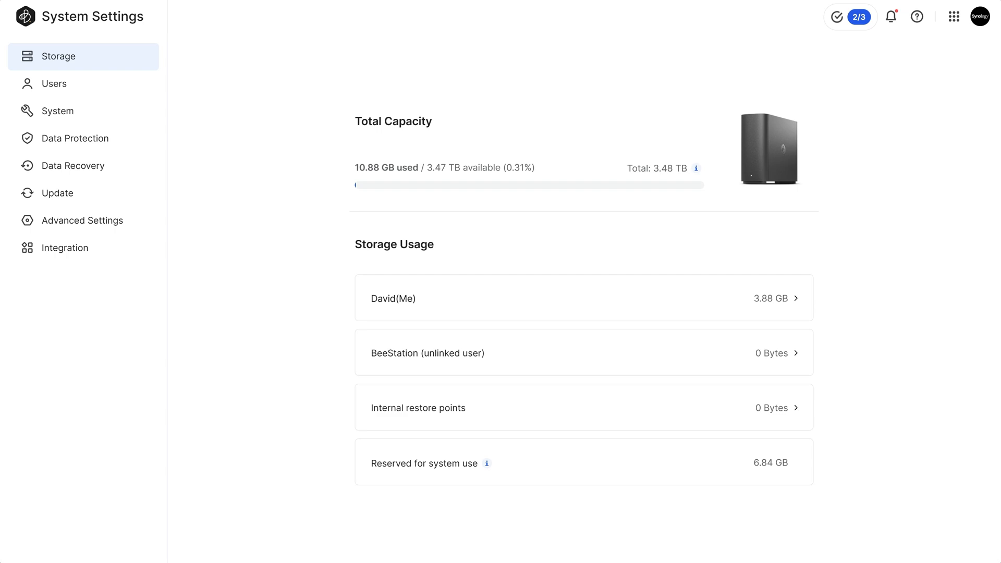
mouse_move(116, 254)
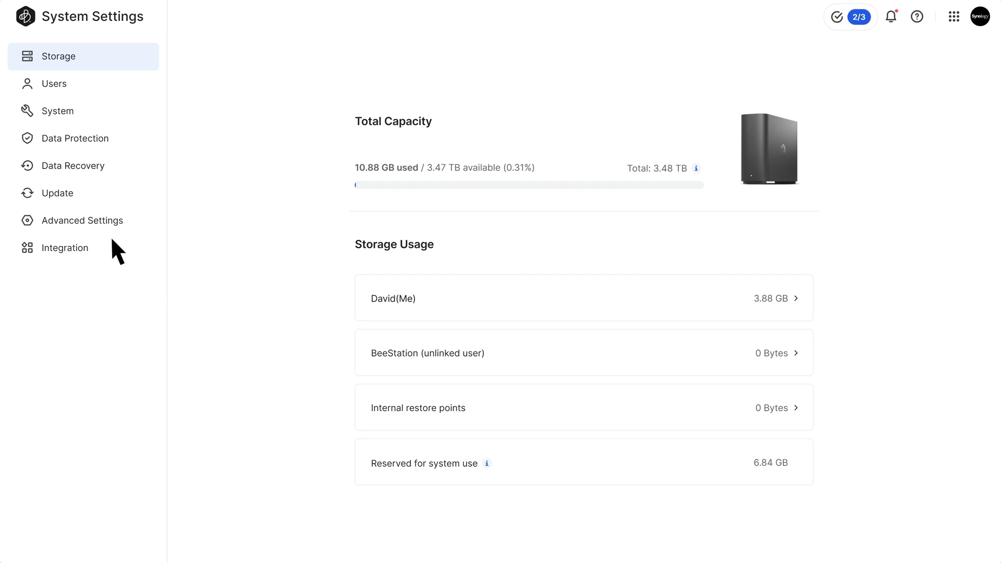
View the Storage page showing 10.88 GB used of 3.48 TB
click(81, 220)
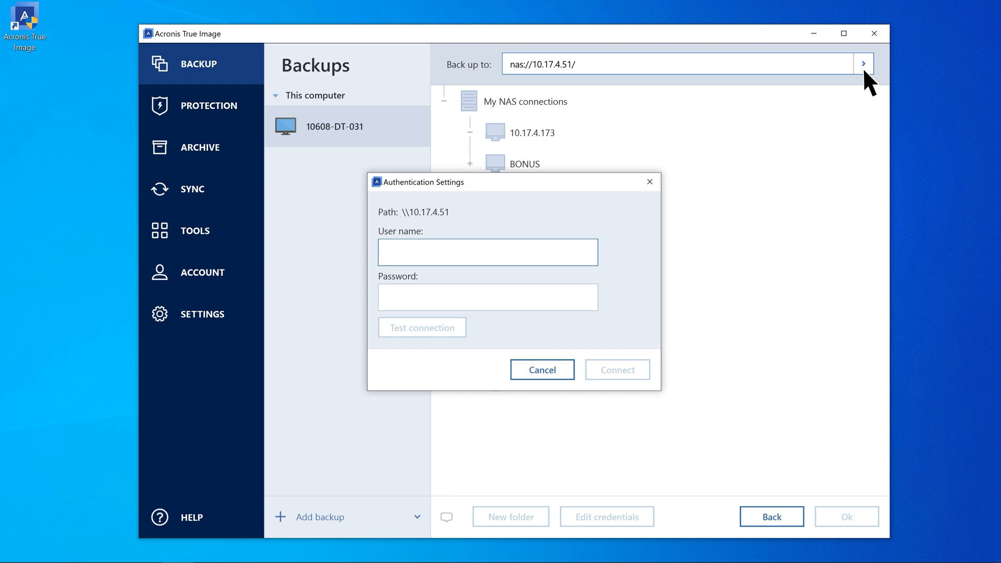
mouse_move(550, 270)
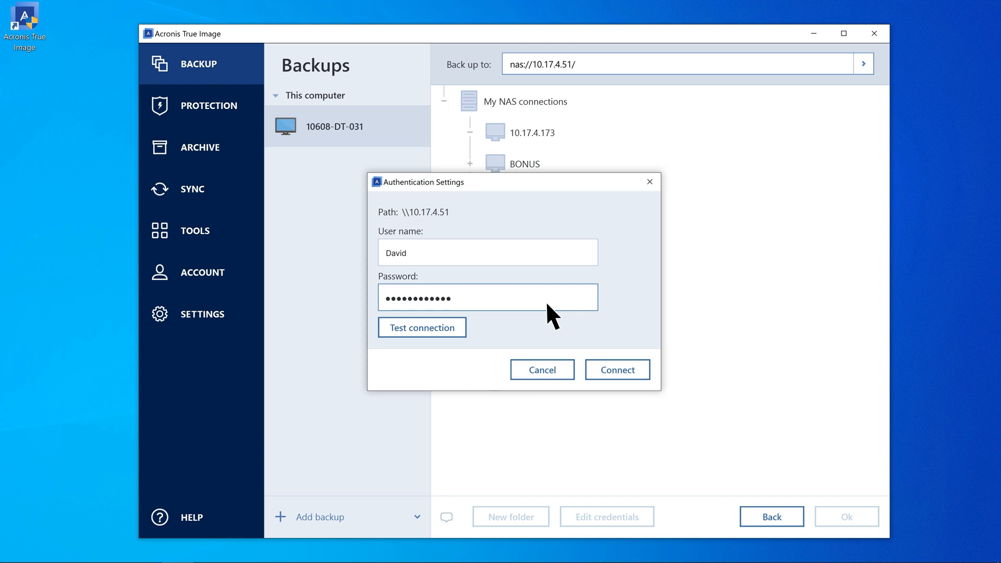
Test the NAS credentials successfully and connect to 10.17.4.51
click(422, 327)
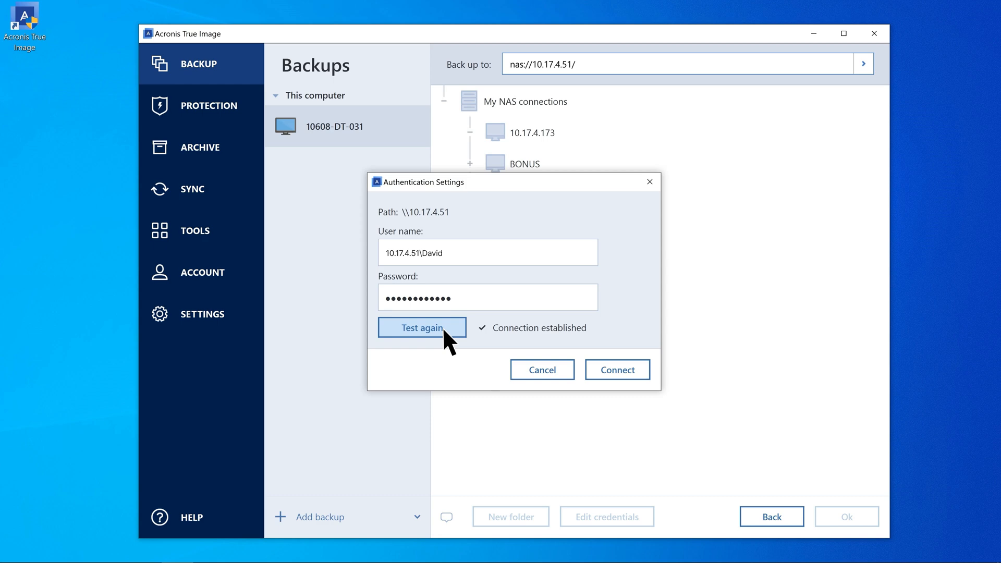
click(616, 370)
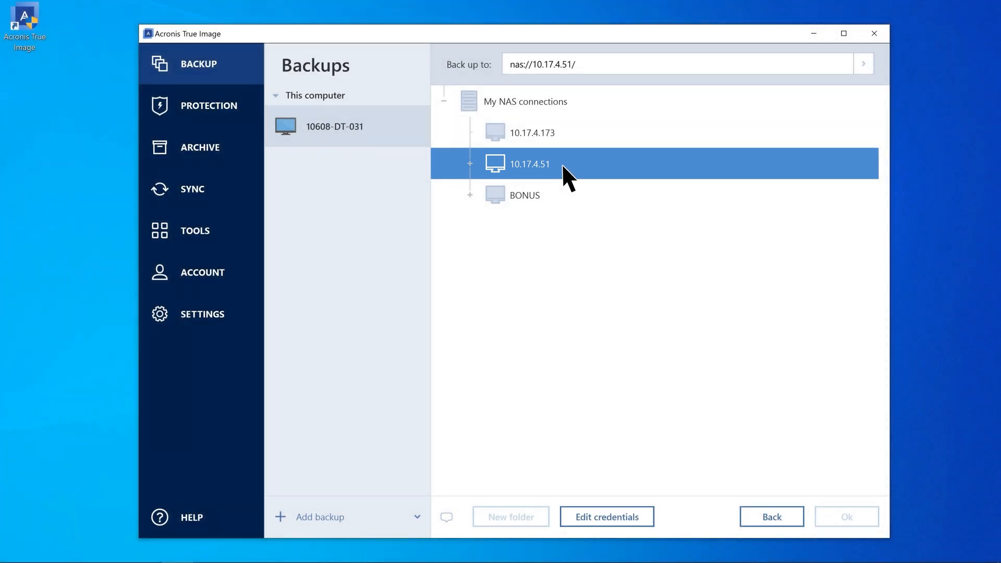
mouse_move(473, 175)
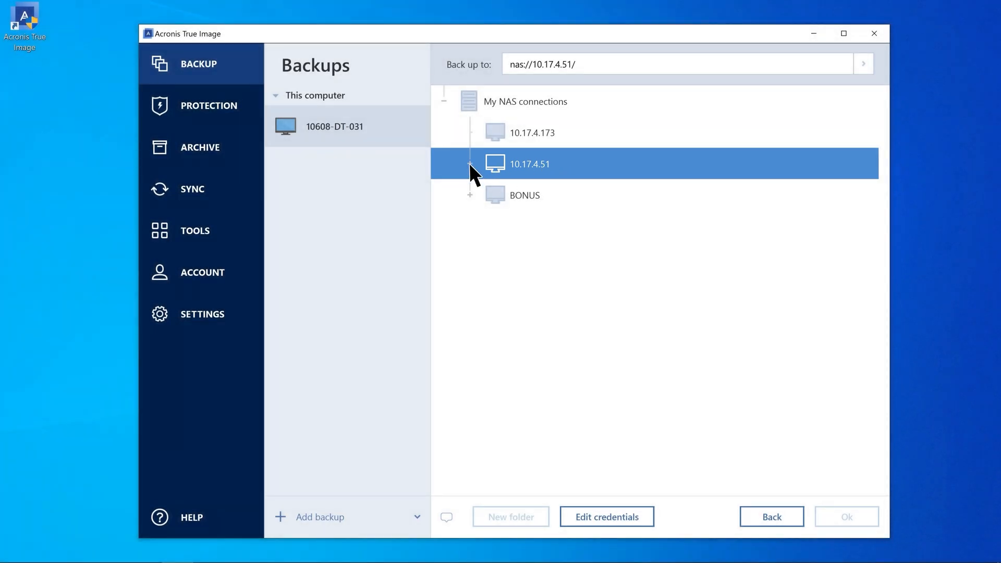
Create a Backup folder in the TimeMachine share on 10.17.4.51 and confirm it as destination
click(470, 163)
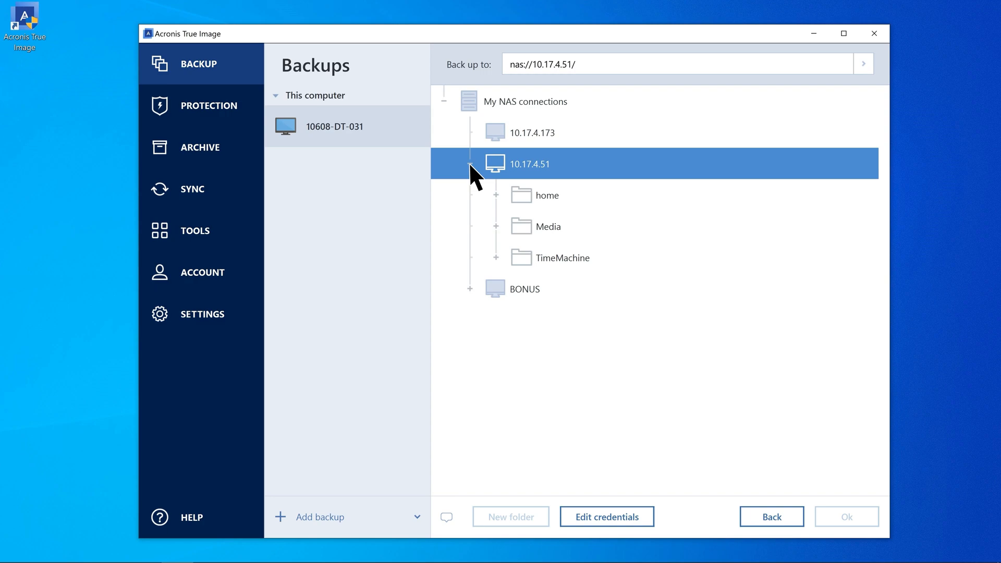
click(567, 257)
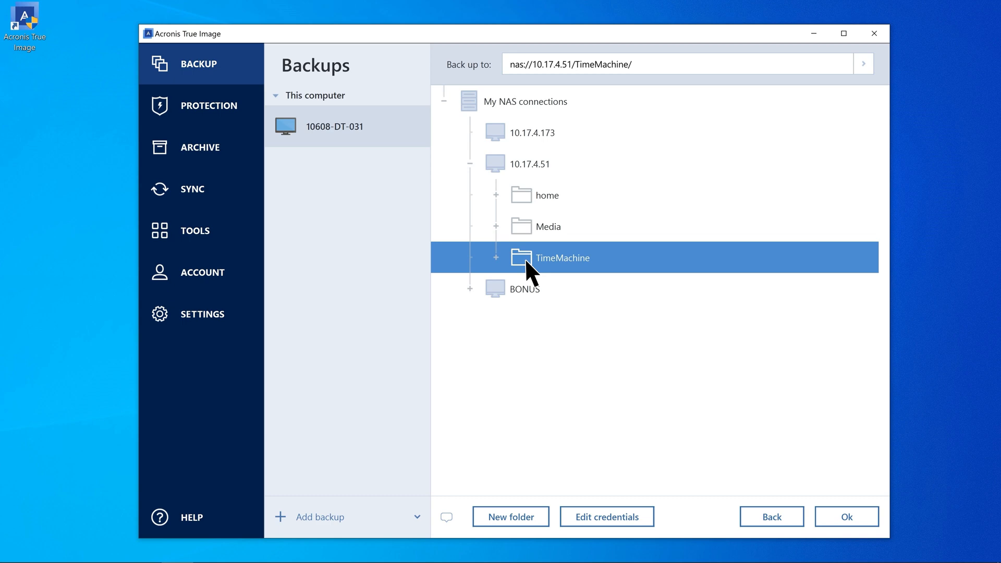
mouse_move(514, 527)
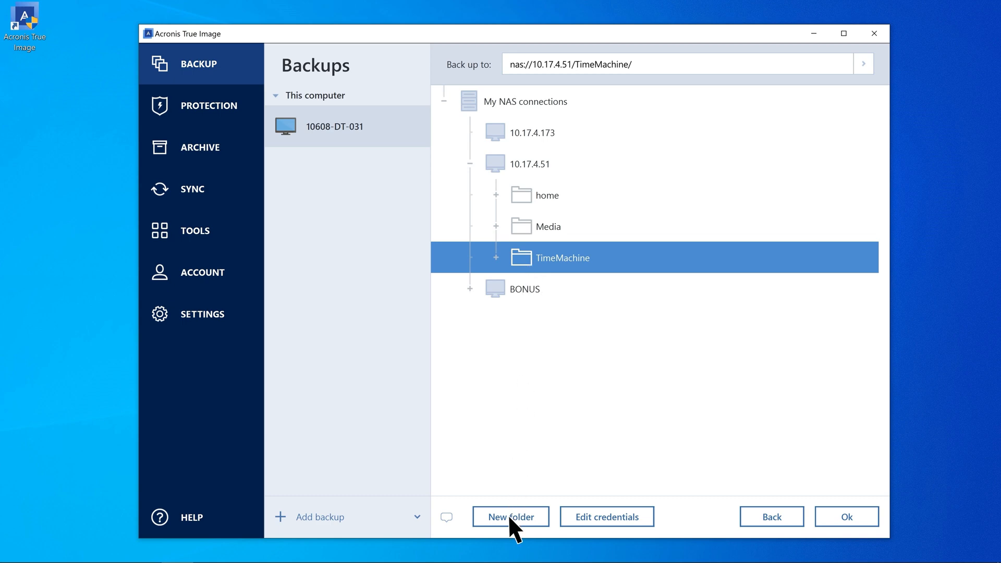
click(511, 517)
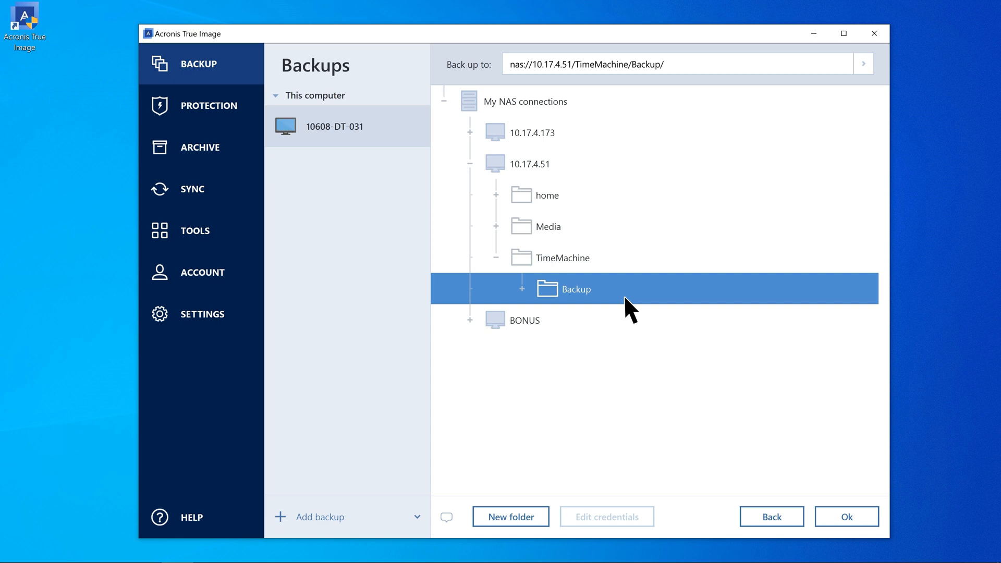
mouse_move(812, 484)
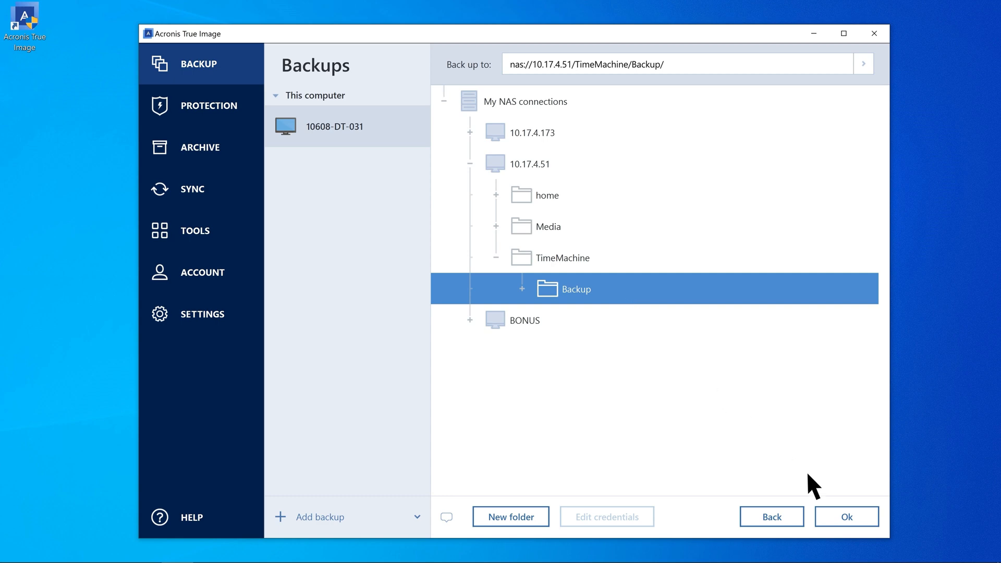
click(845, 517)
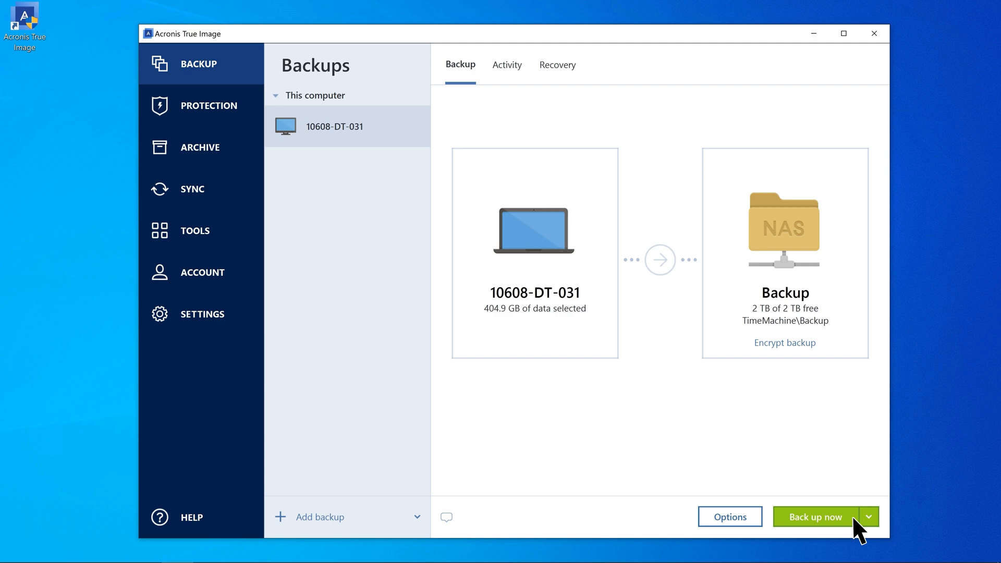
mouse_move(811, 530)
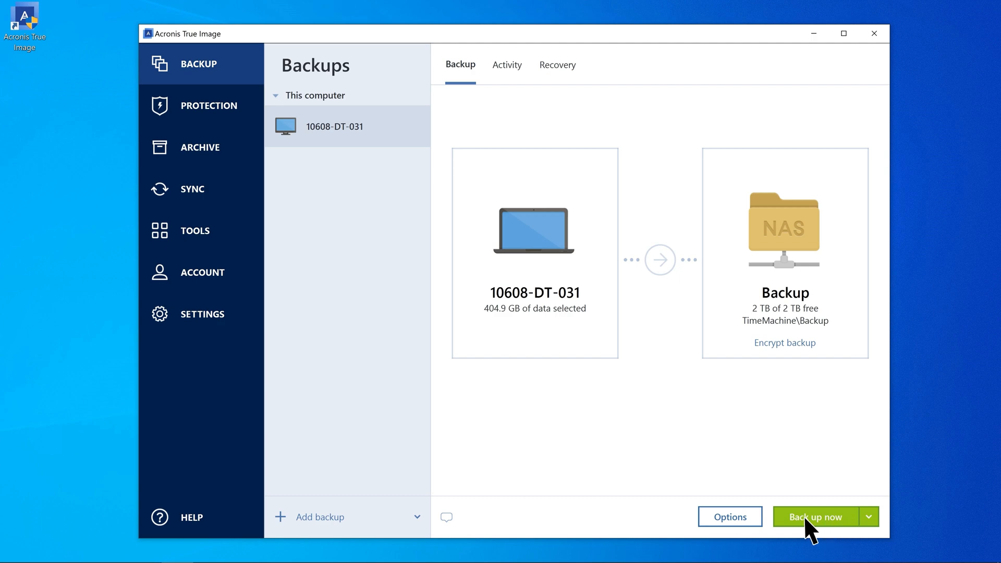
Review the Schedule and Backup scheme options, then expand Advanced backup protection
click(729, 517)
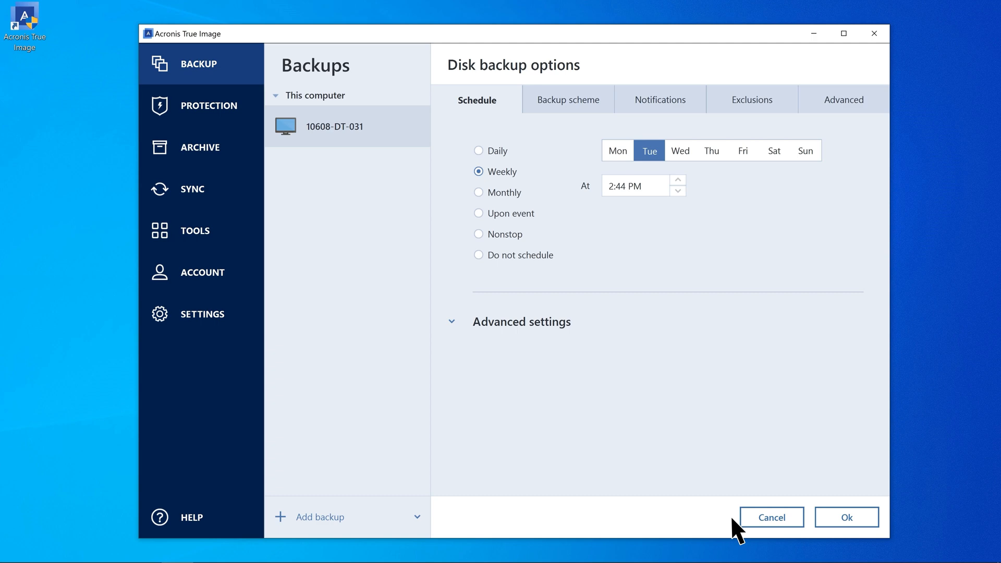
click(568, 99)
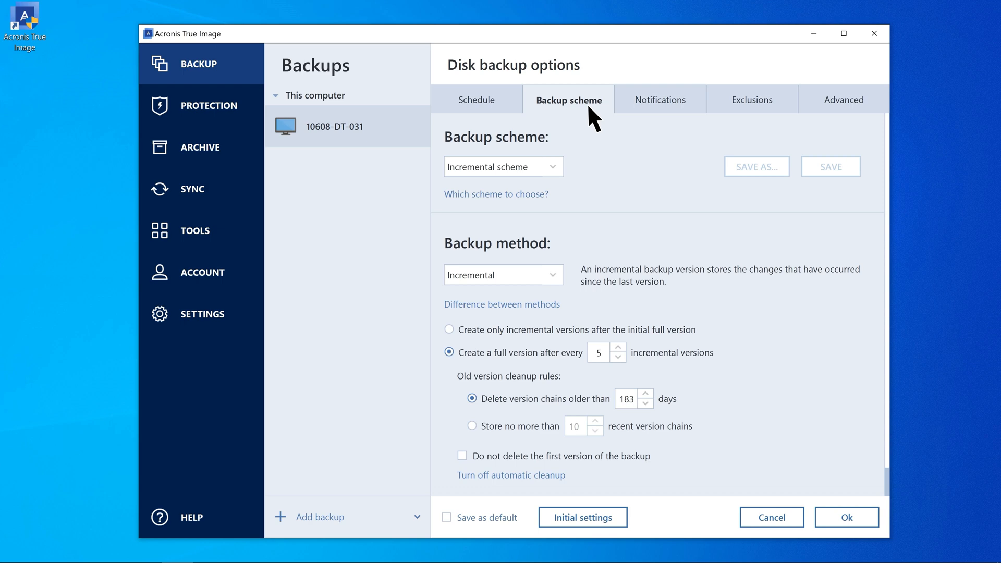
click(845, 100)
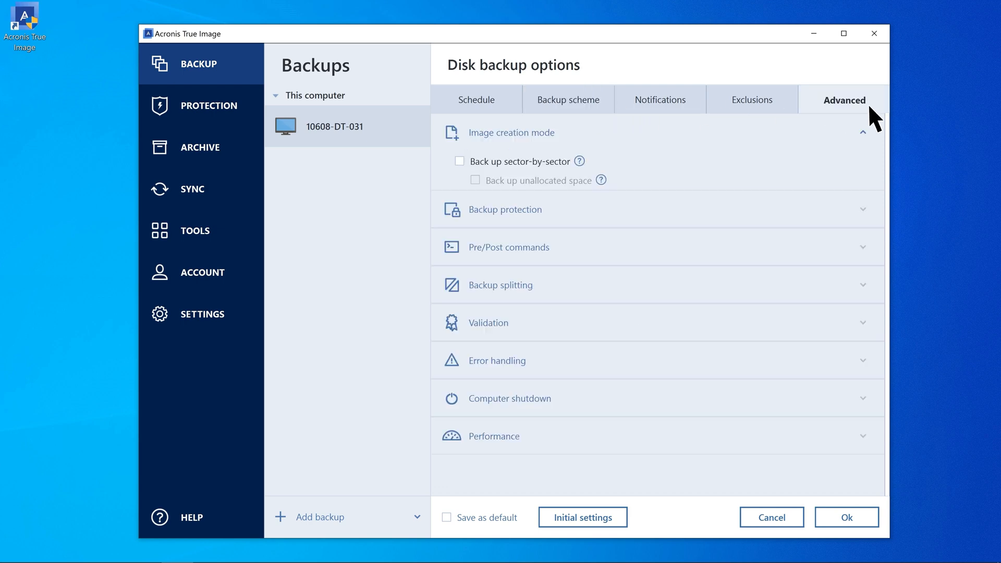
click(505, 208)
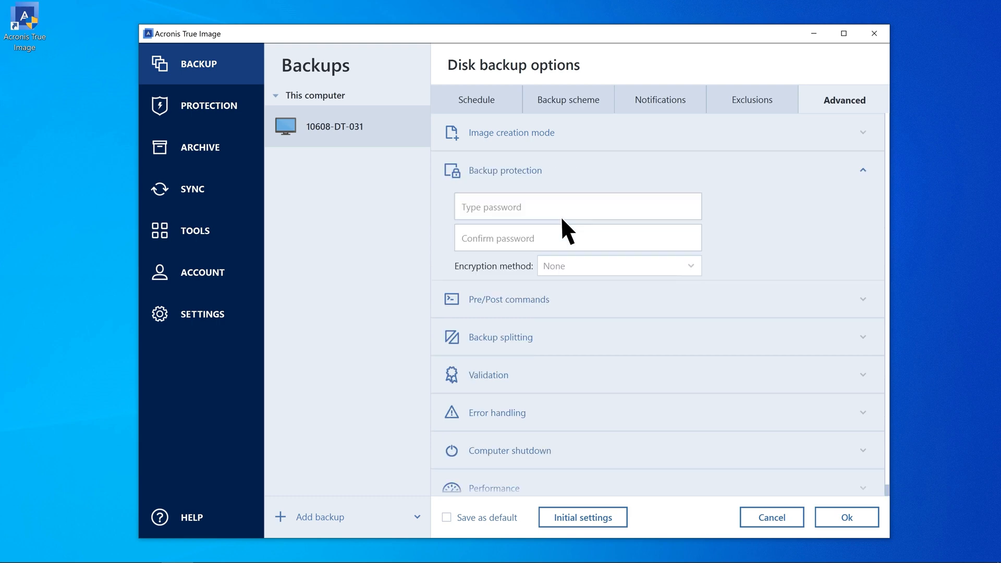
mouse_move(824, 501)
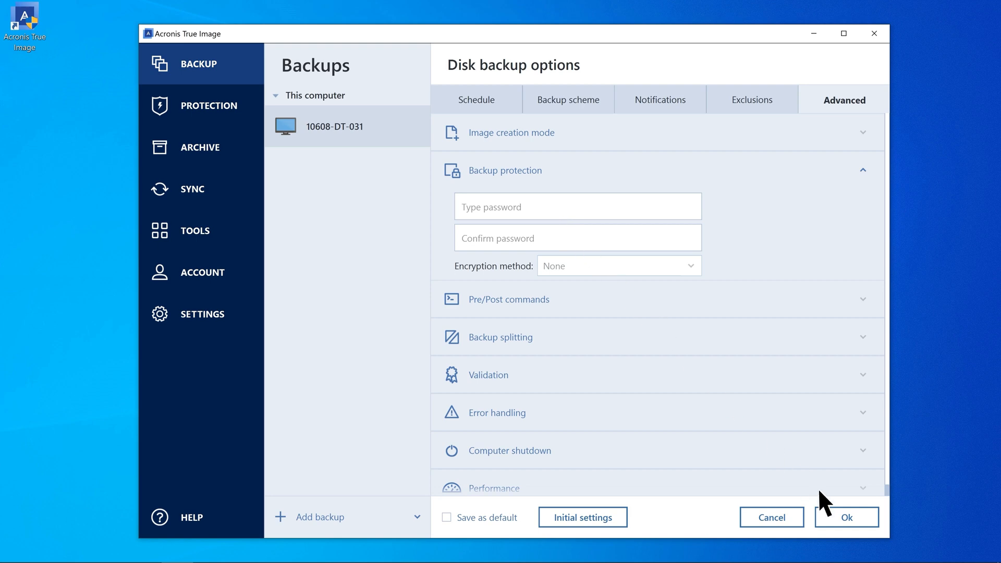
Close the options, check the delay choices, and start backing up 10608-DT-031 immediately
click(846, 517)
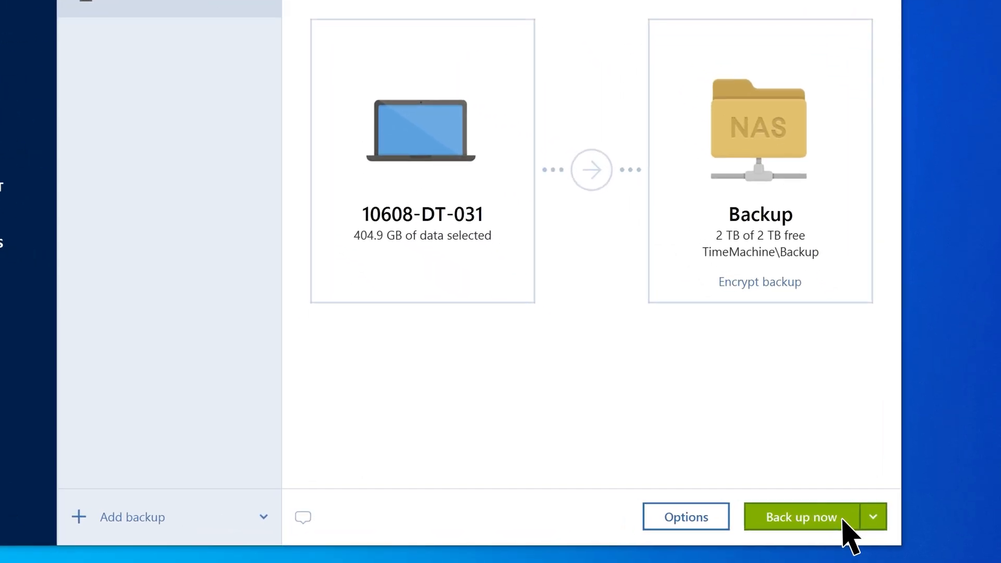
mouse_move(884, 539)
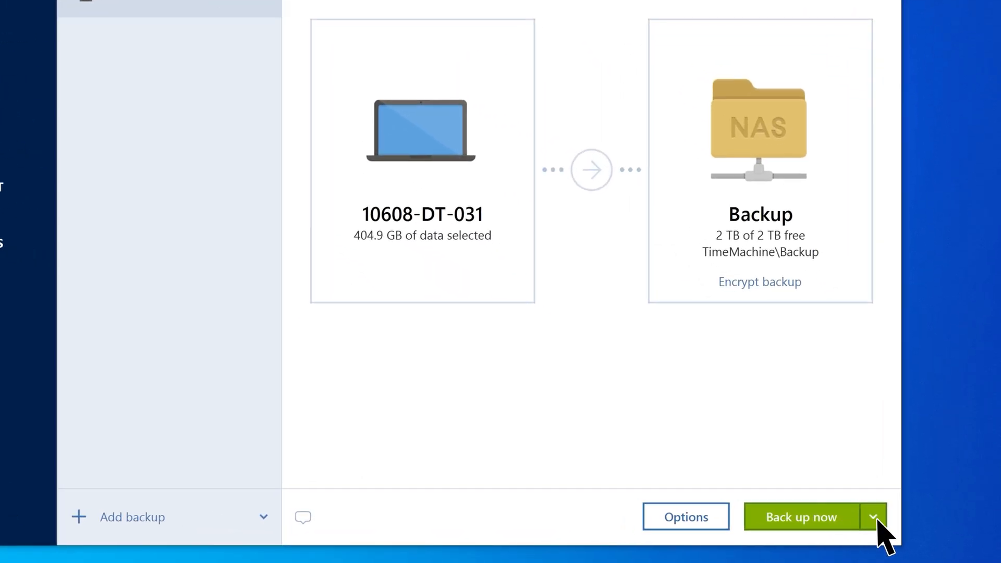
click(874, 517)
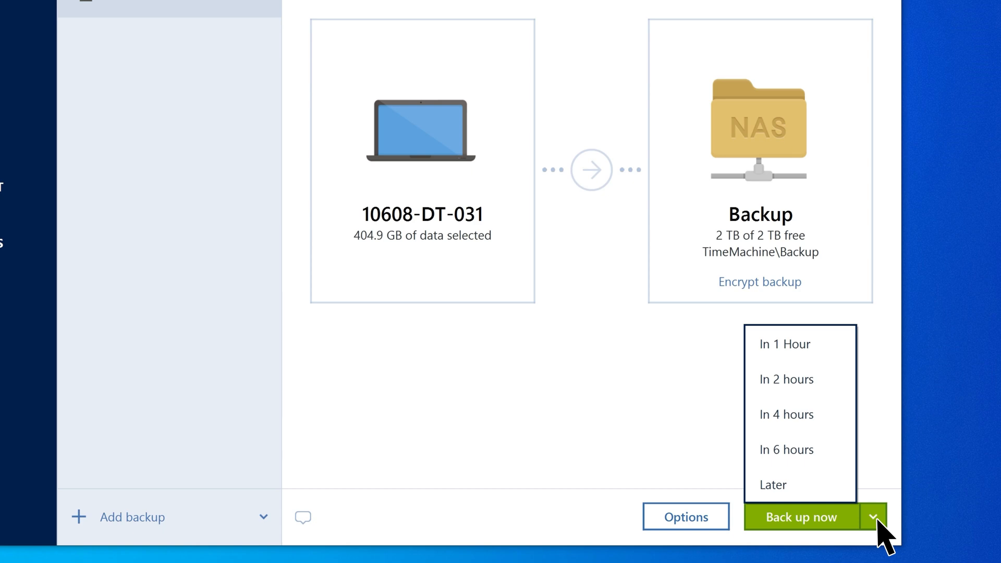
click(800, 517)
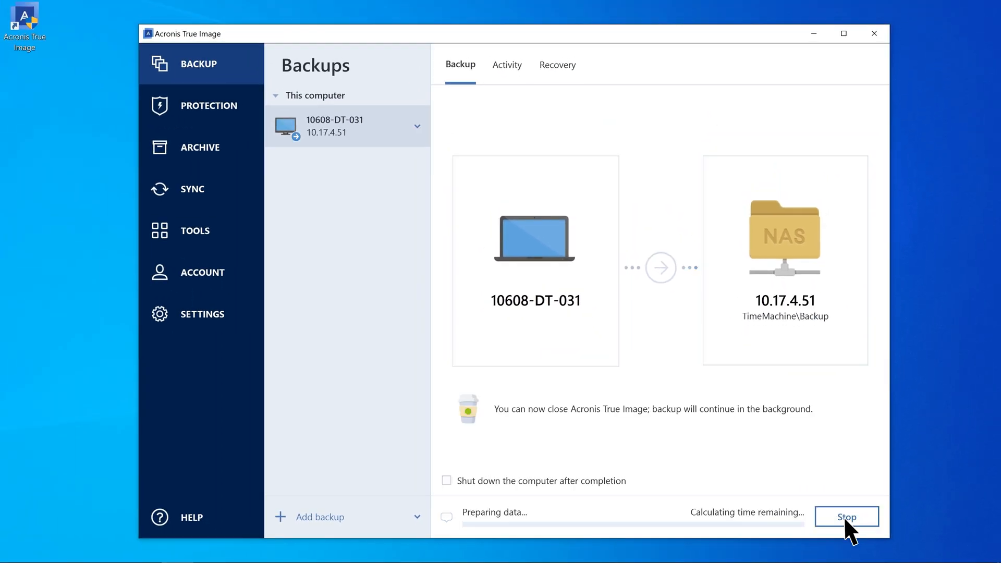